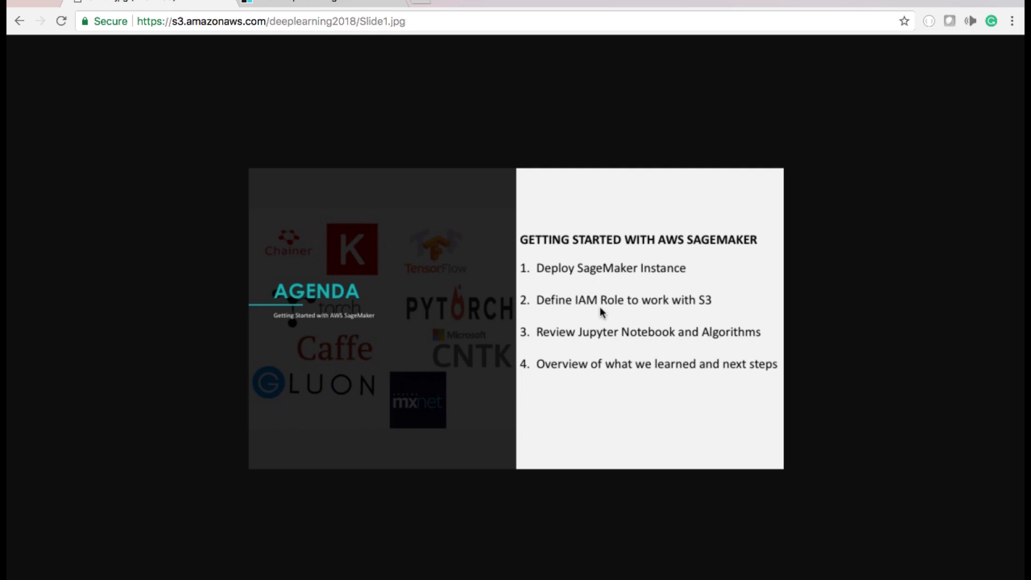
mouse_move(551, 349)
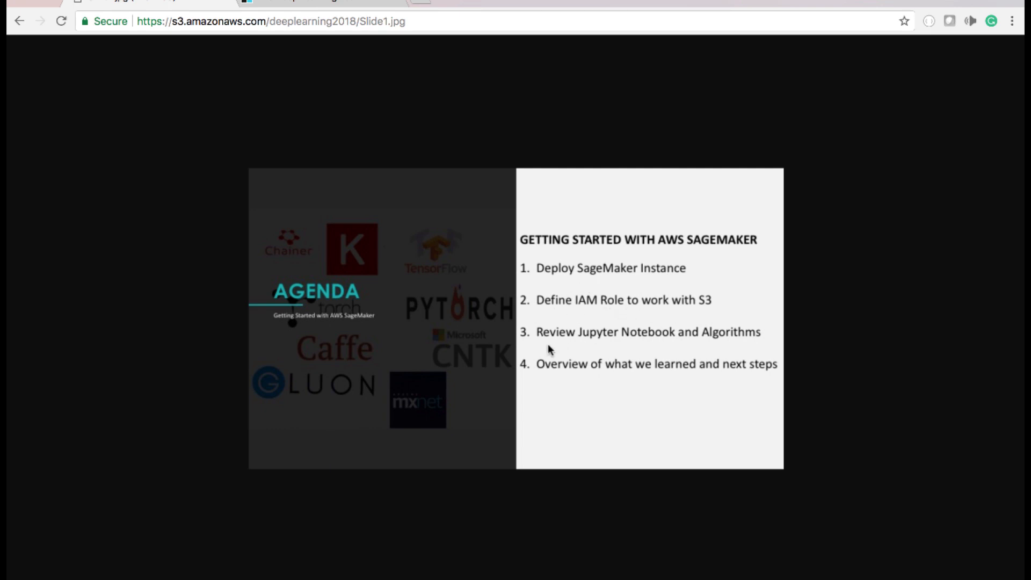
mouse_move(723, 338)
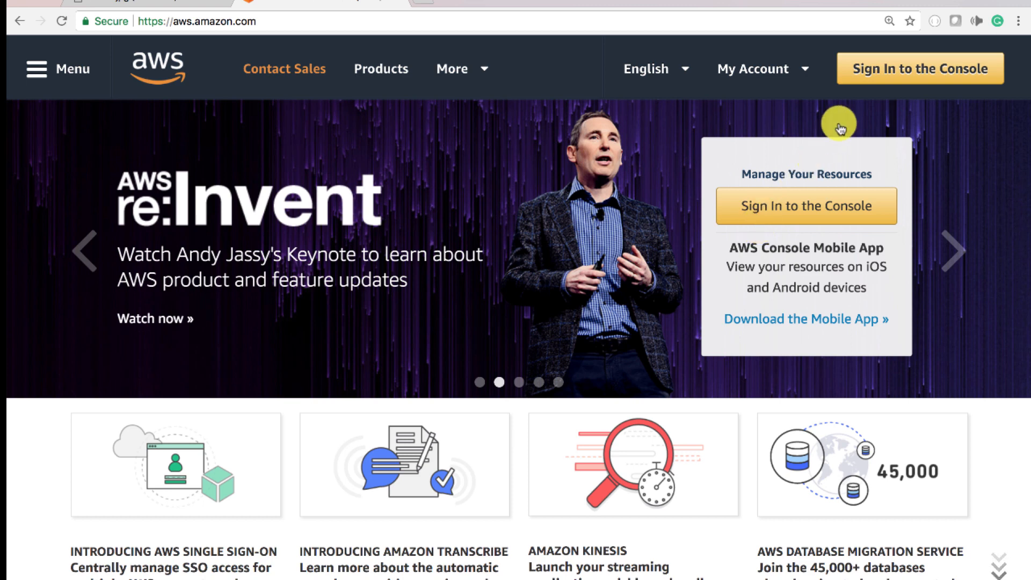
mouse_move(844, 174)
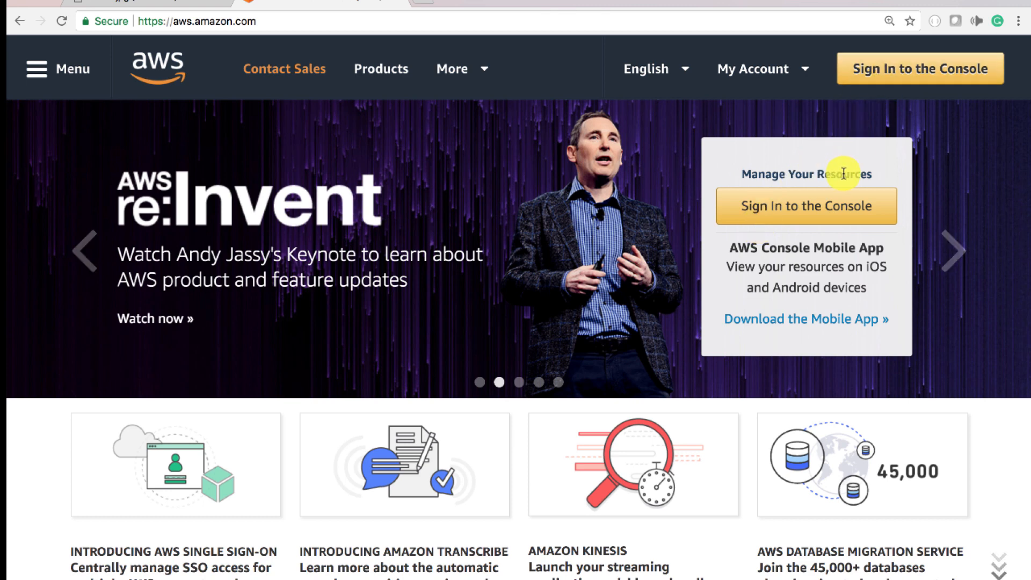
mouse_move(877, 77)
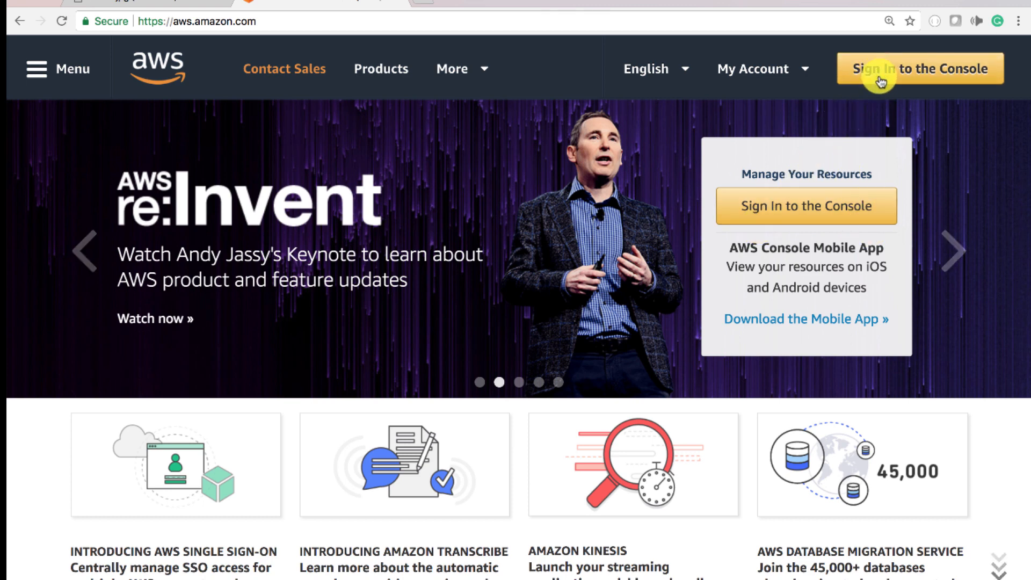
Step: Sign in to the console and open Amazon SageMaker by searching 'sage'
click(920, 67)
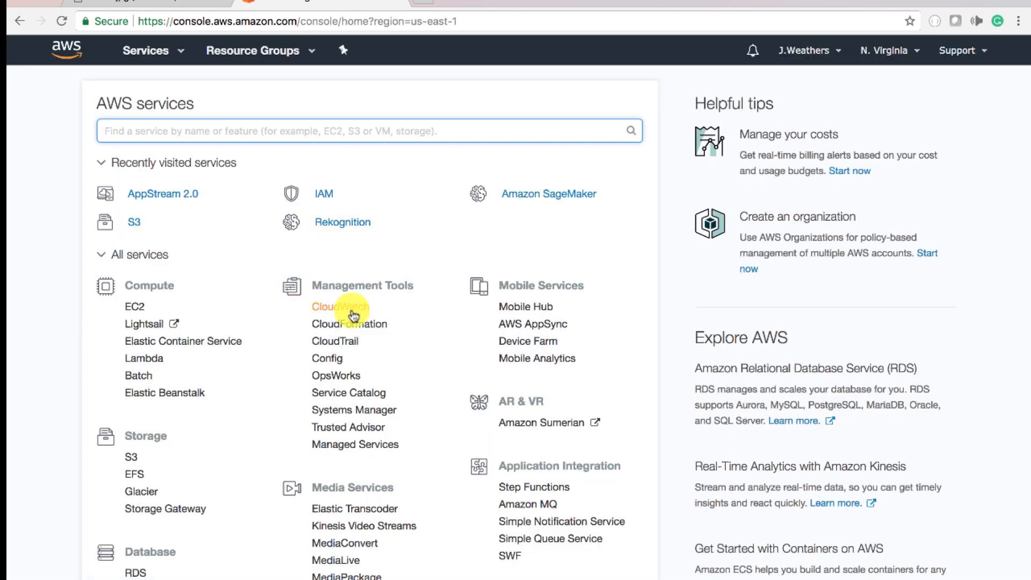
scroll(down, 3)
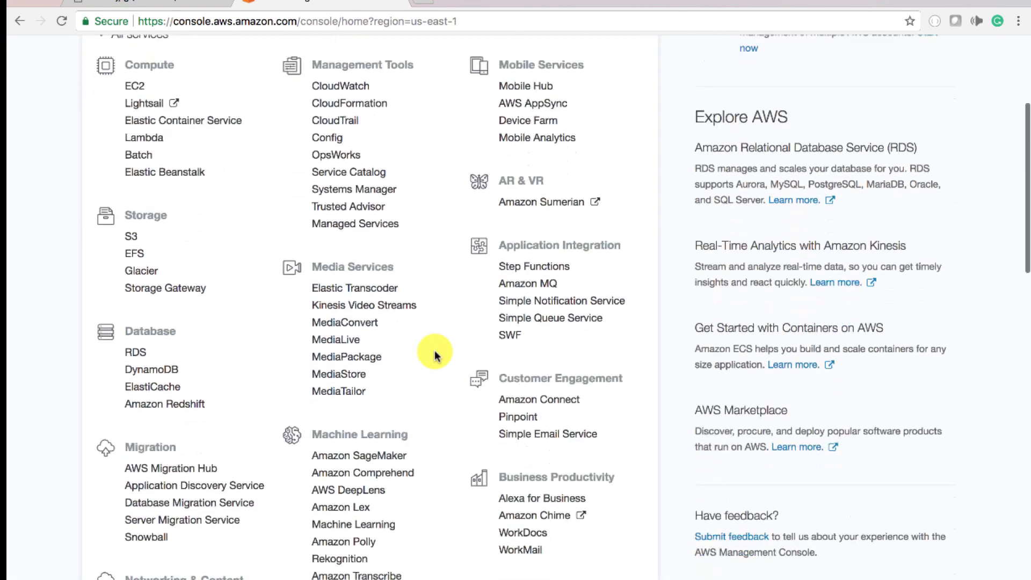
scroll(down, 3)
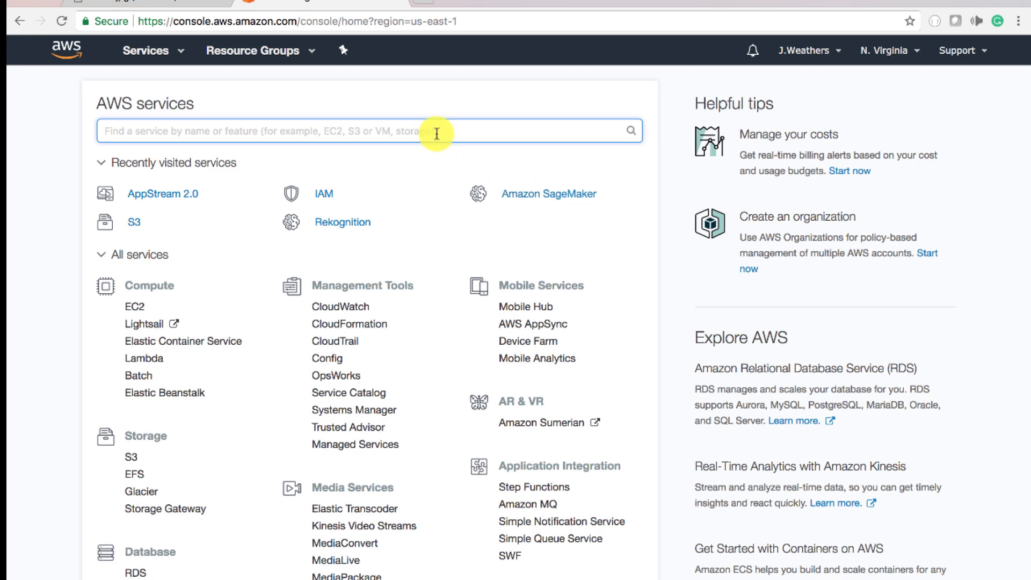
text(sage)
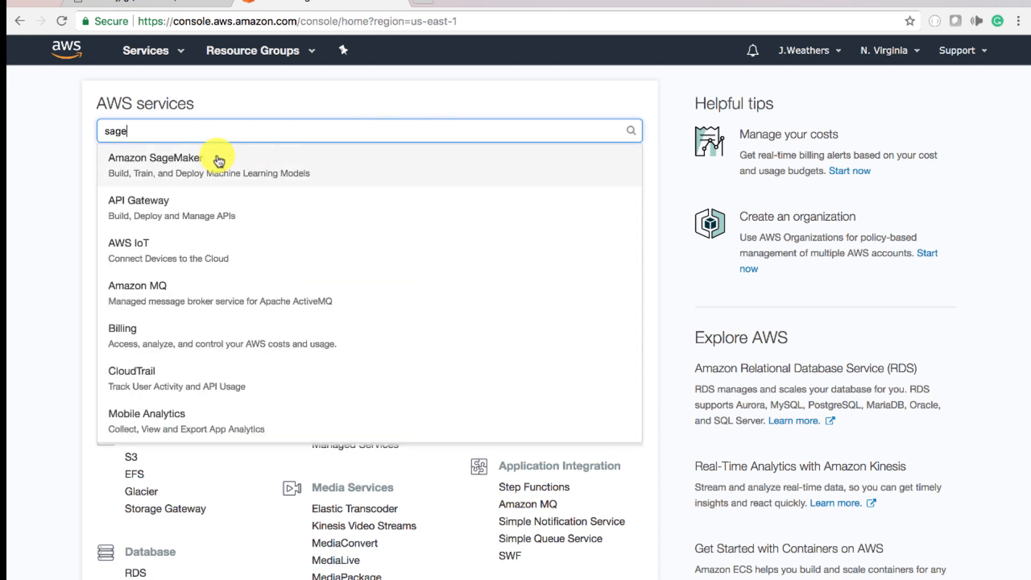
click(156, 158)
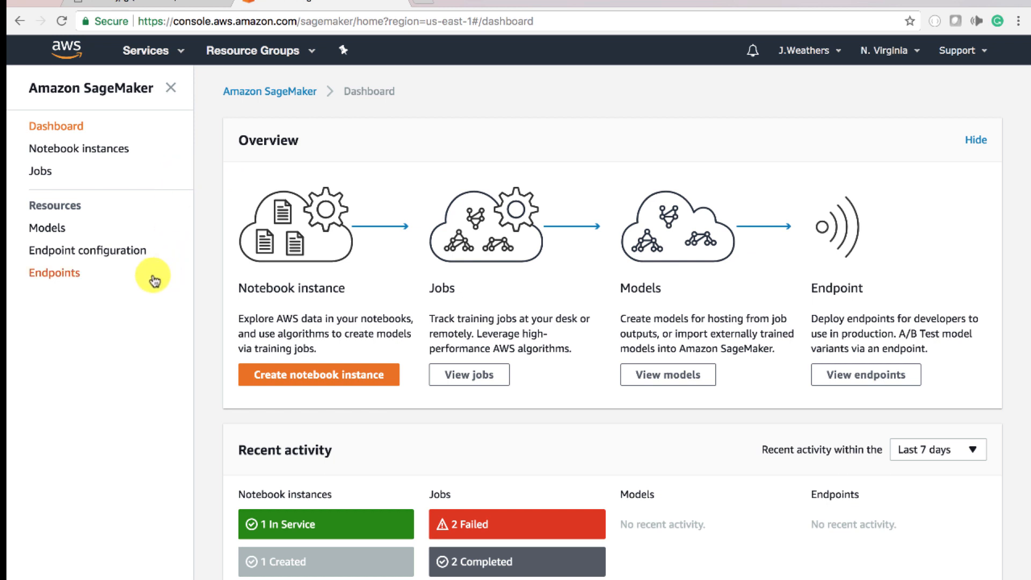
mouse_move(318, 375)
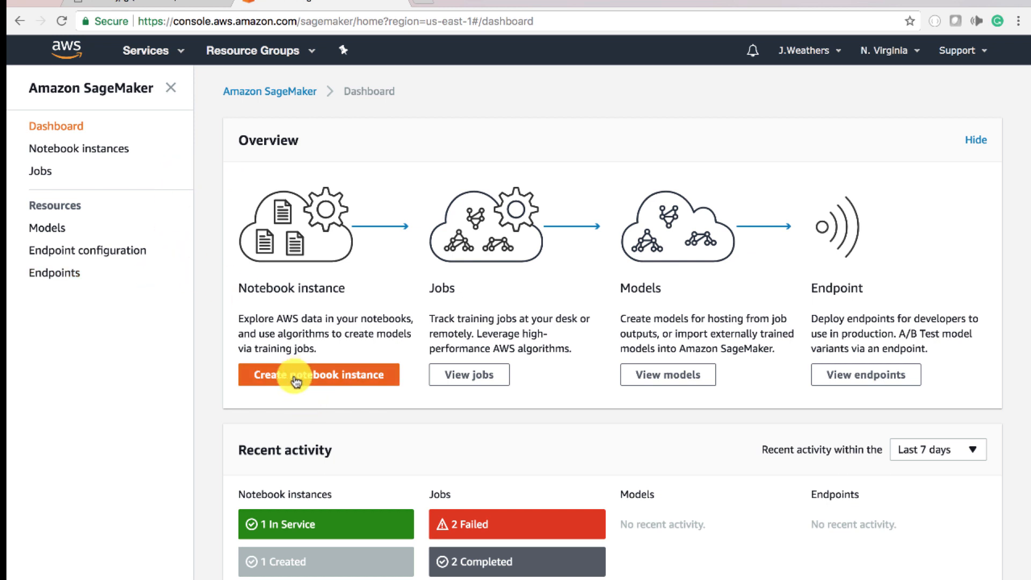
Step: Start a notebook instance named deeplearningdemo, keeping instance type ml.t2.medium, and view IAM role choices
click(319, 375)
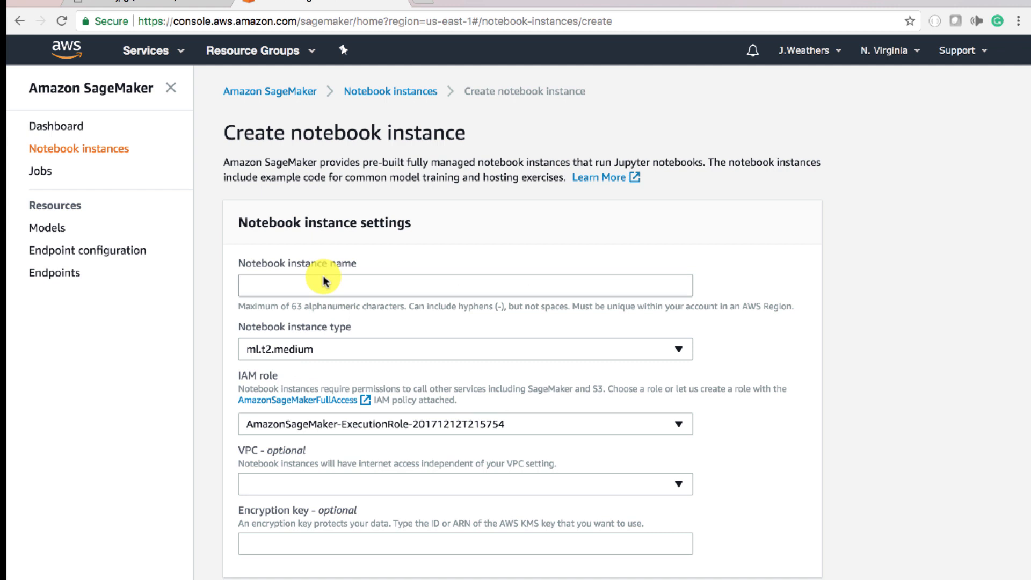
text(deeplearning)
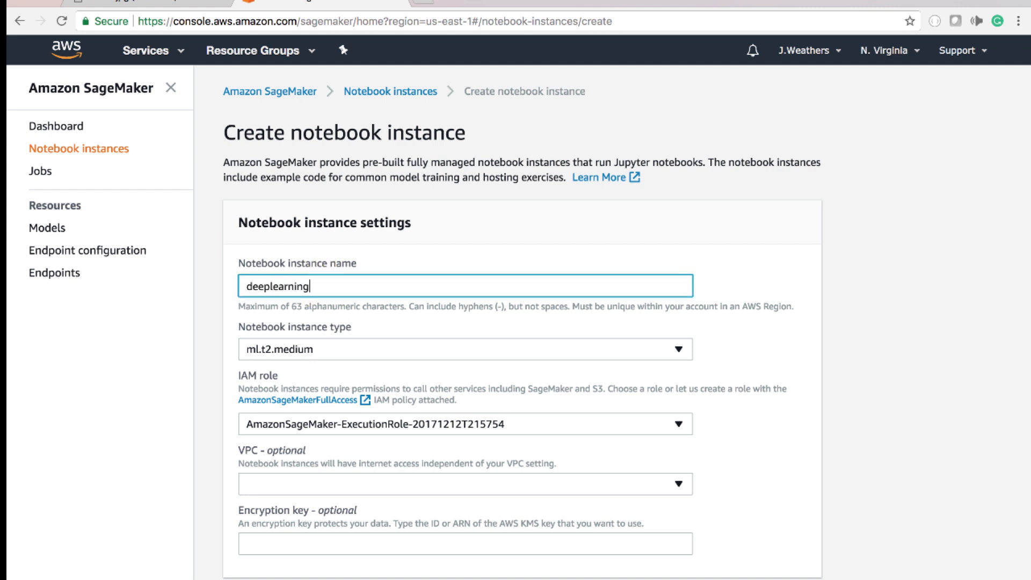
text(deo)
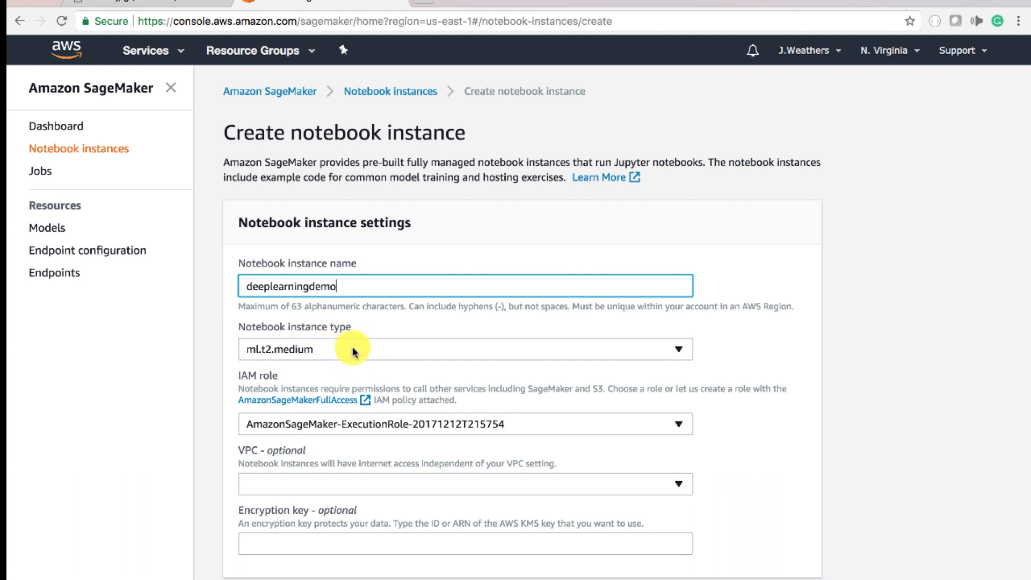
click(465, 349)
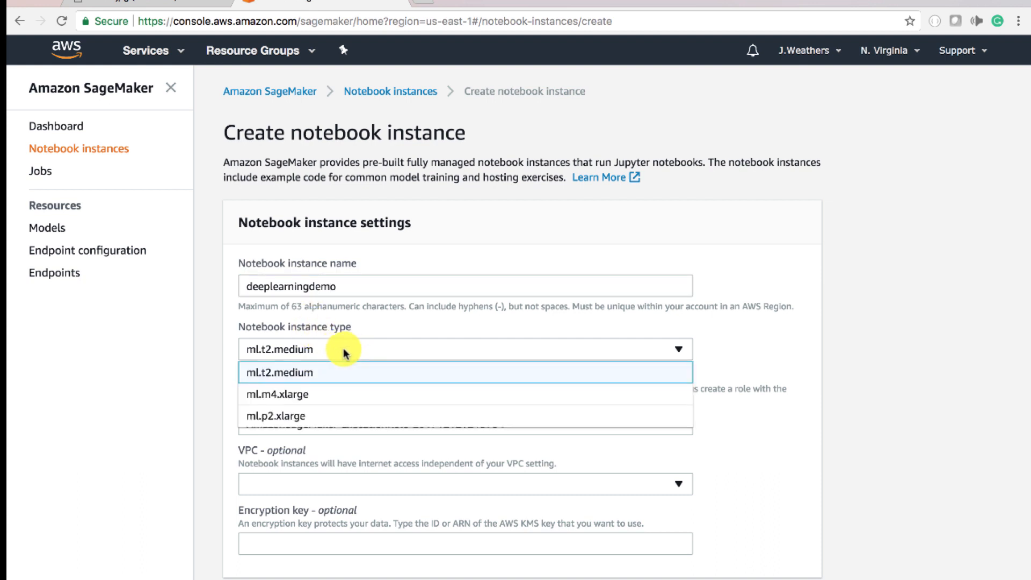
mouse_move(327, 395)
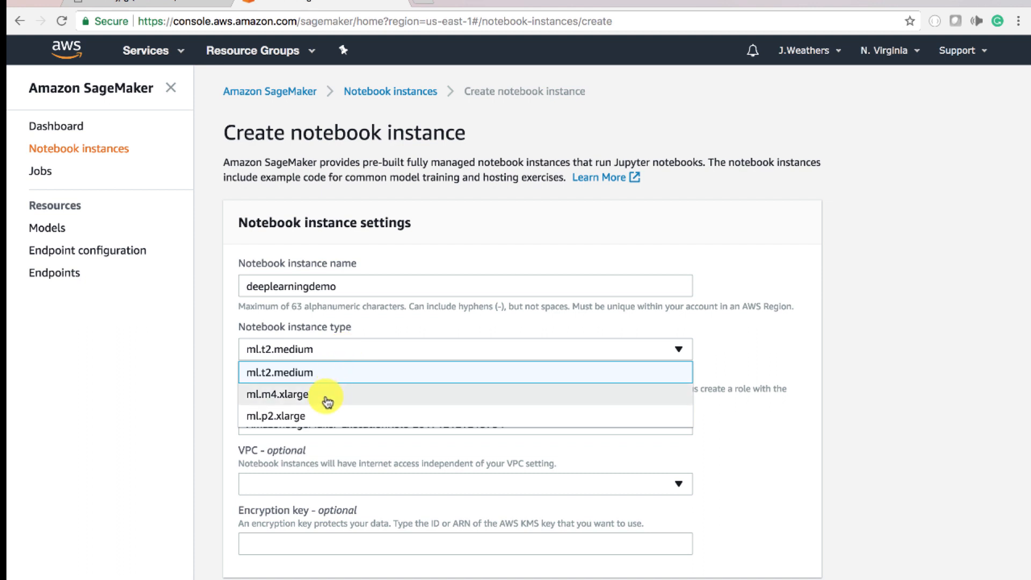
mouse_move(327, 416)
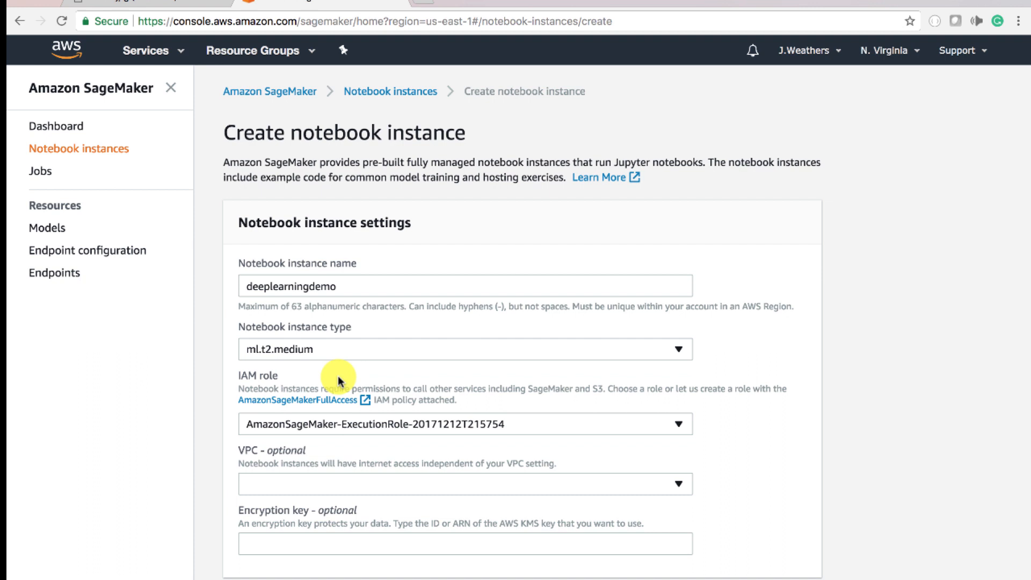
mouse_move(341, 349)
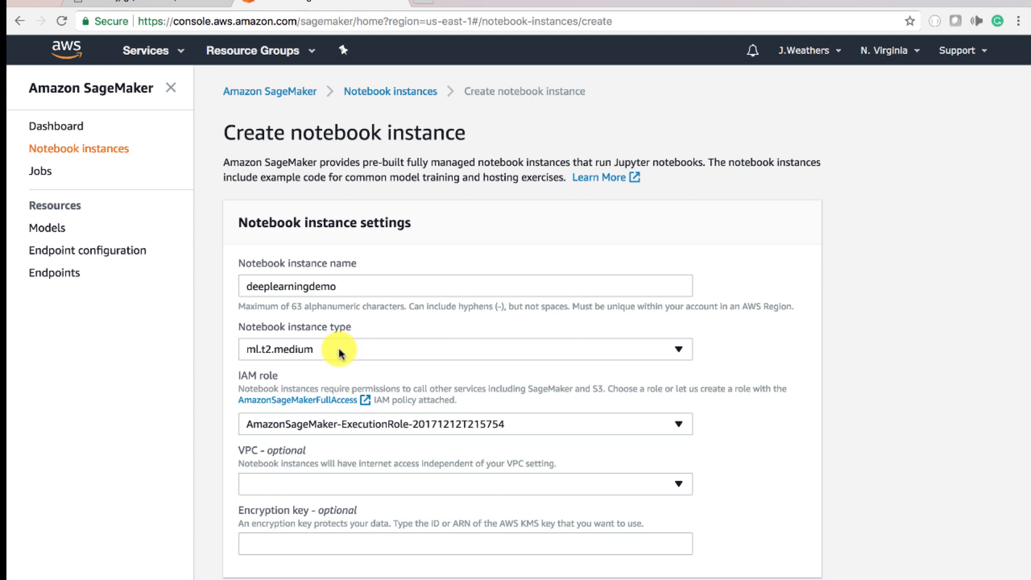
click(465, 424)
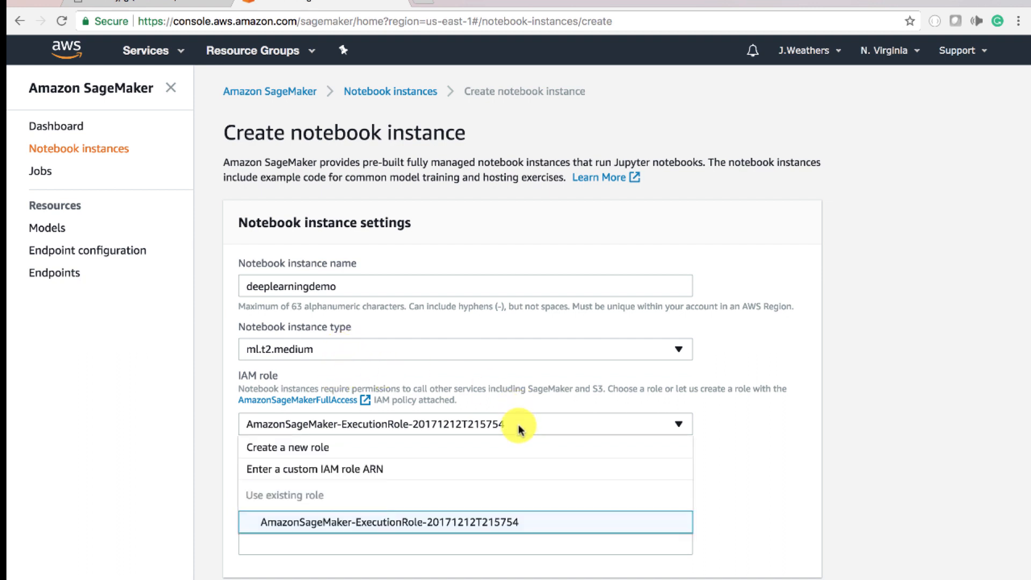
mouse_move(292, 448)
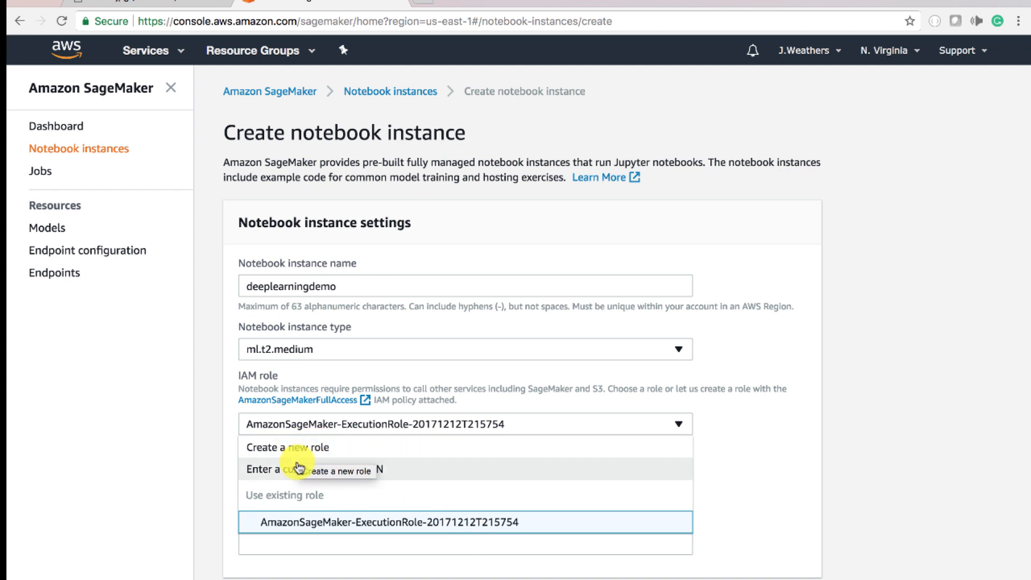
mouse_move(296, 452)
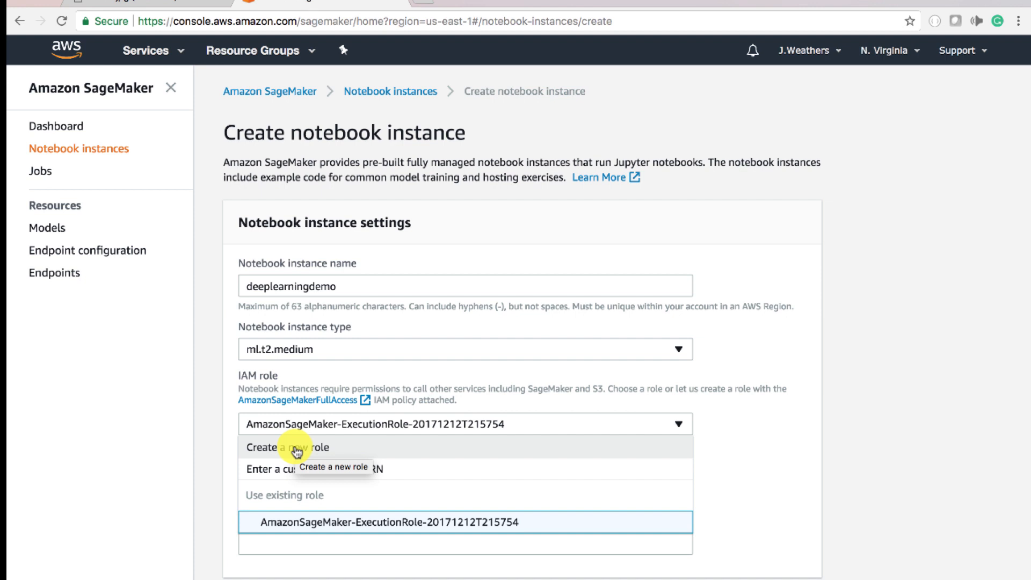
mouse_move(314, 503)
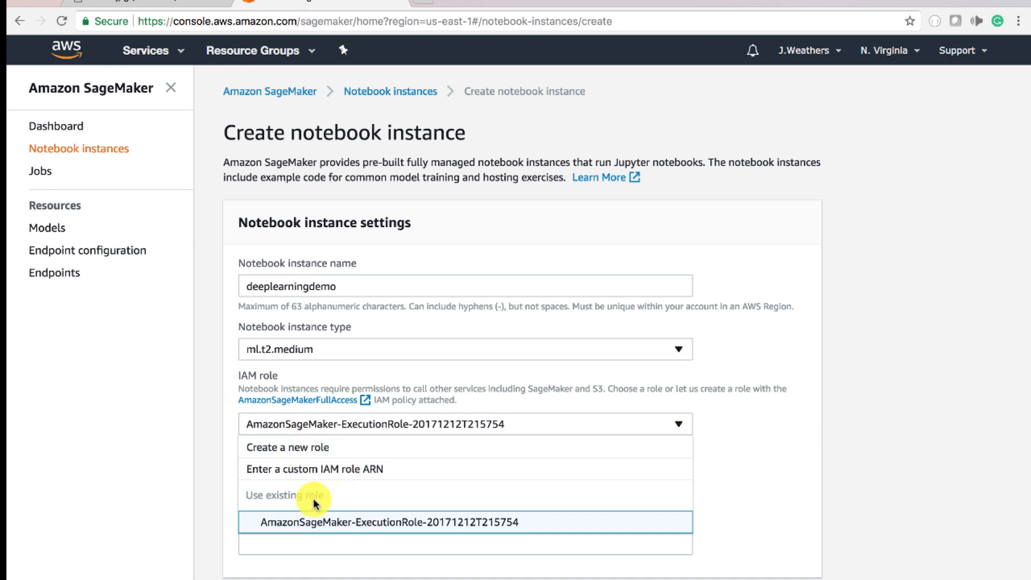
Step: Choose to create a new IAM role and begin specifying its S3 buckets
click(287, 447)
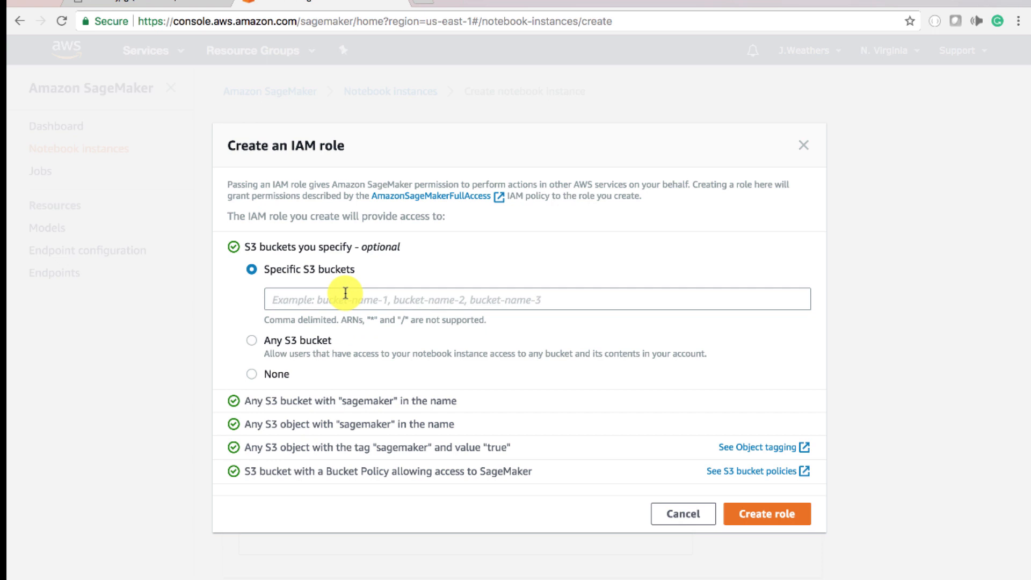
click(537, 299)
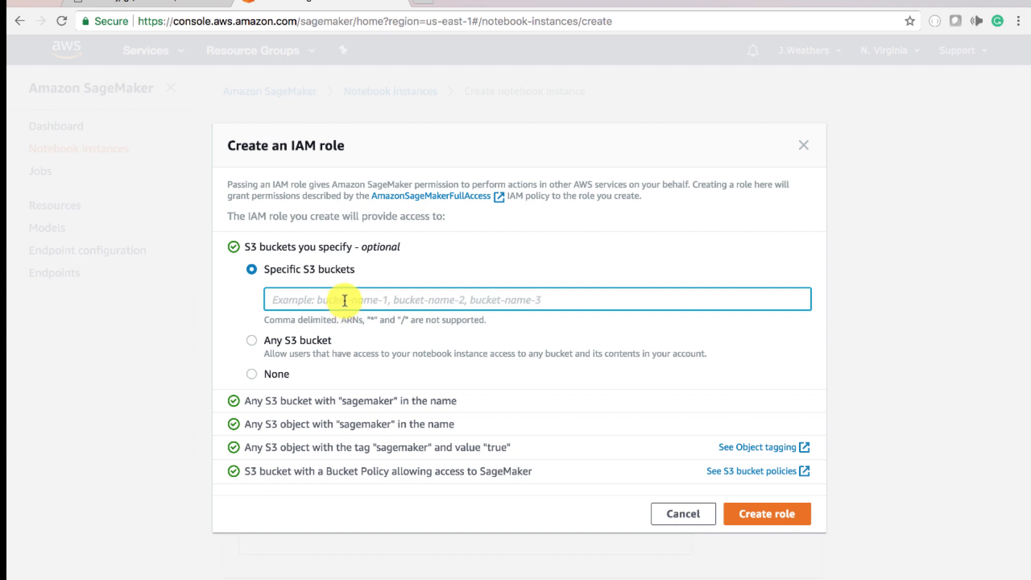
mouse_move(416, 2)
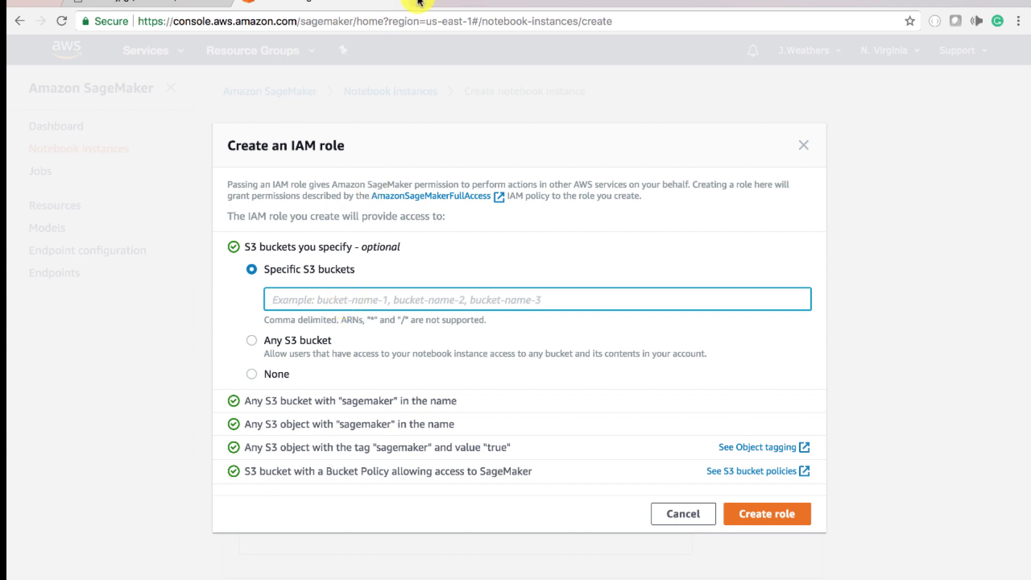
mouse_move(415, 13)
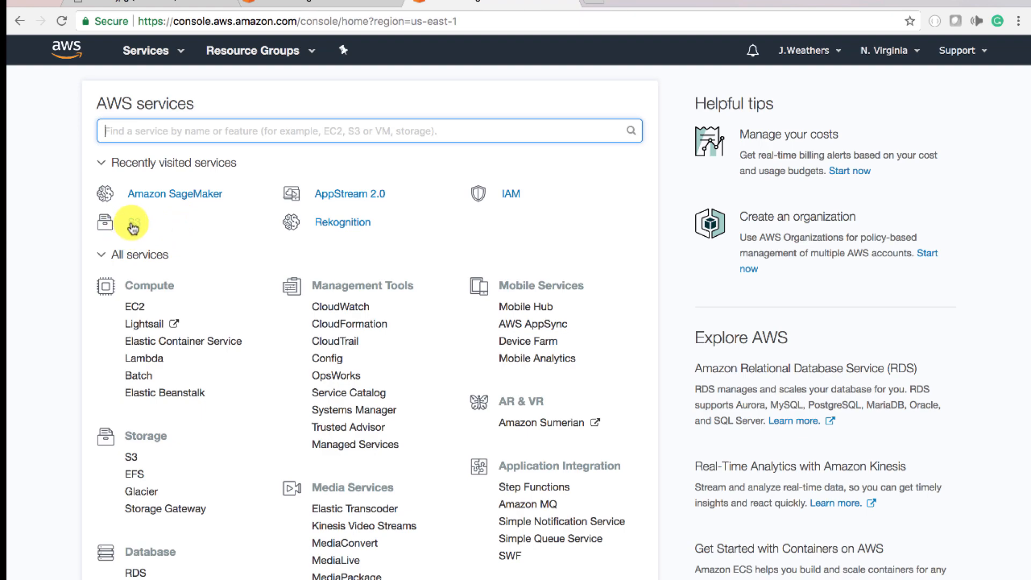
Step: Open the S3 bucket list and look at the deepapp1 bucket
click(130, 226)
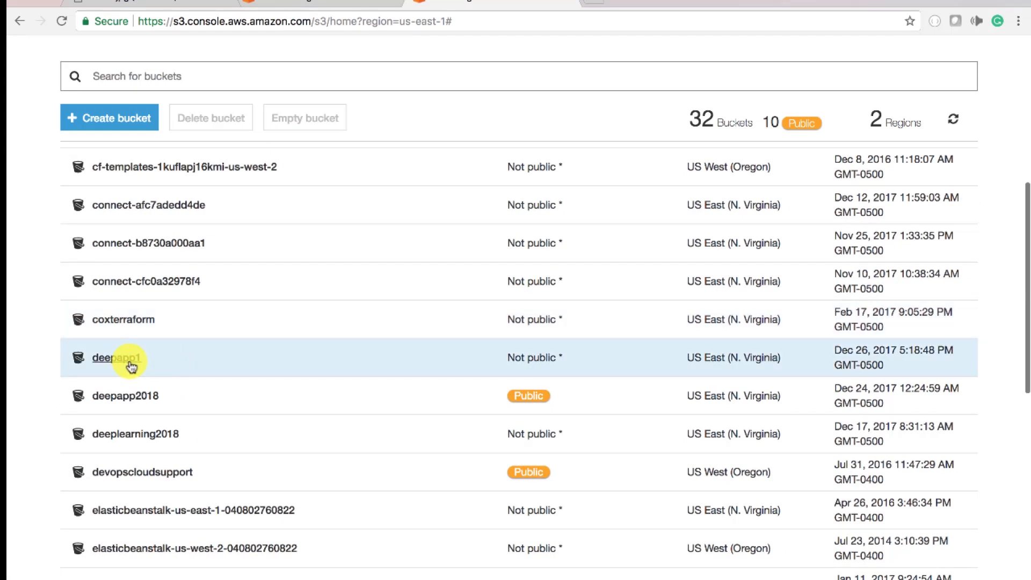
click(114, 357)
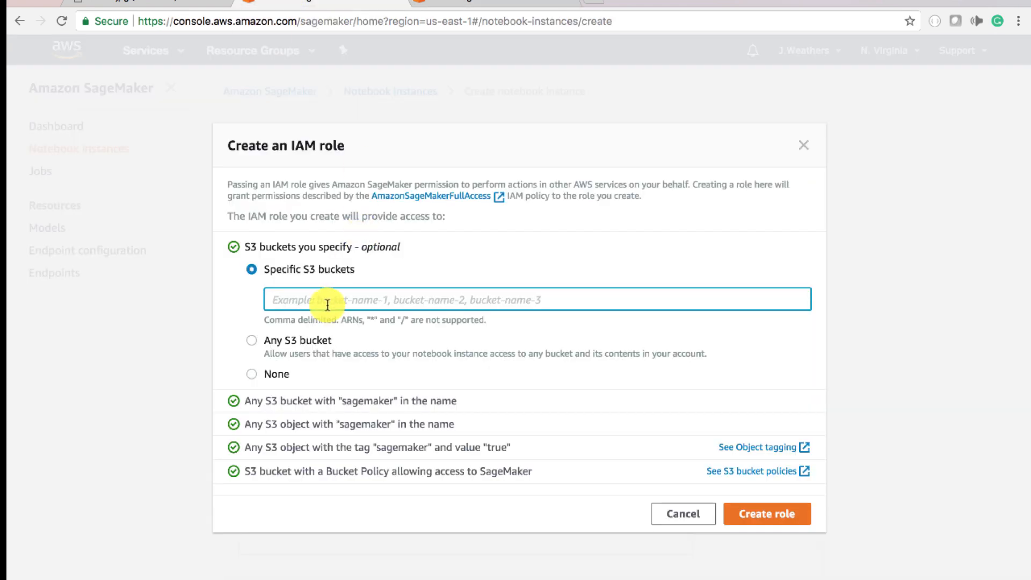
Step: Create the SageMaker execution role with access to the deepapp1 bucket
text(deep)
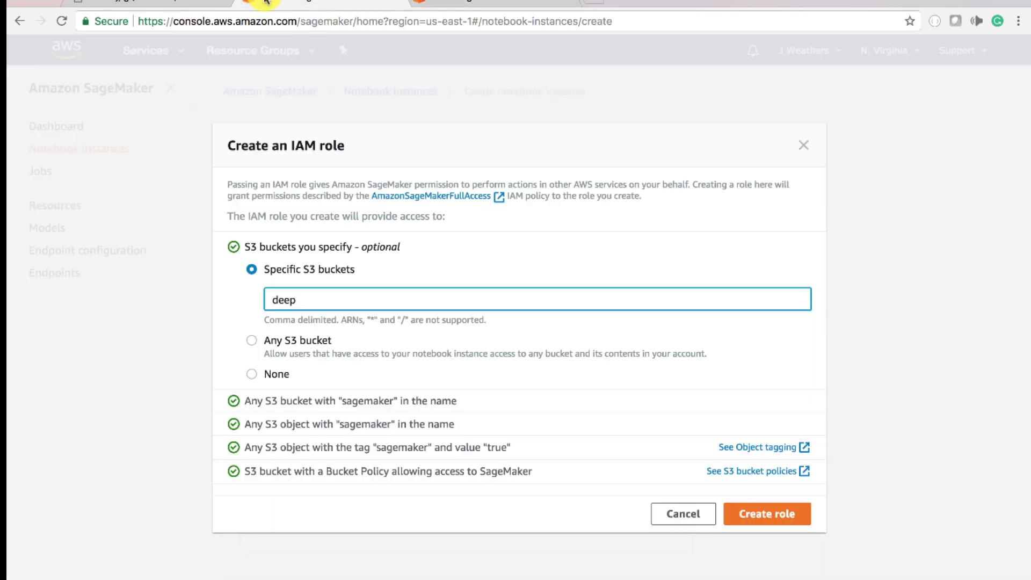
text(app1)
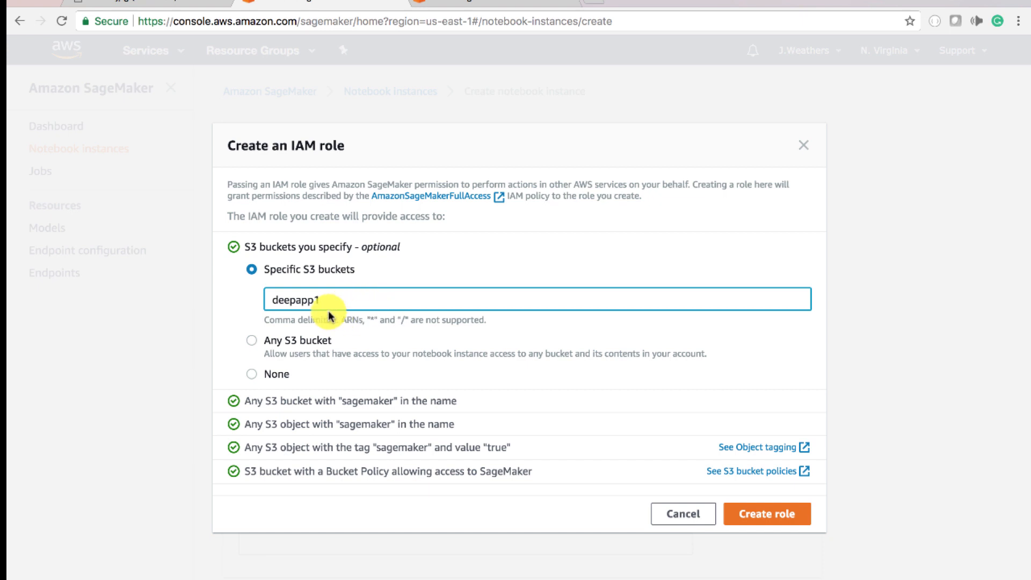
mouse_move(384, 322)
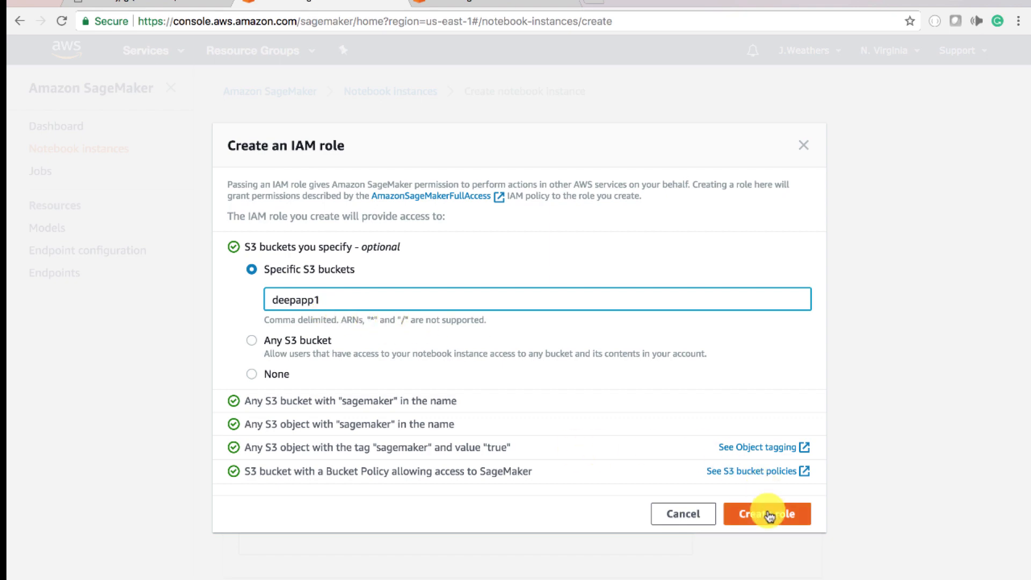
click(767, 513)
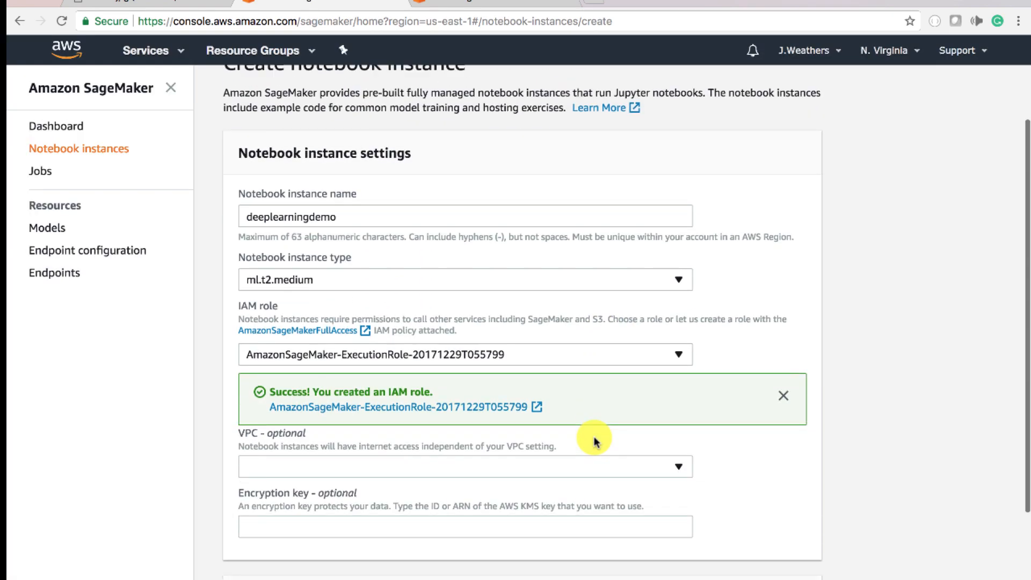
mouse_move(496, 407)
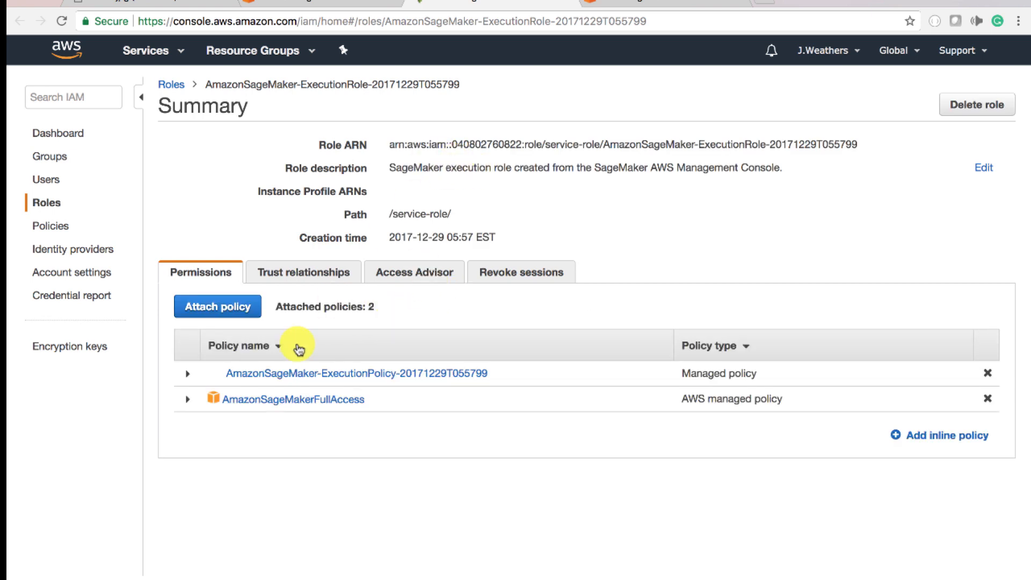
Step: Expand AmazonSageMaker-ExecutionPolicy and read its deepapp1 object permissions JSON
click(188, 373)
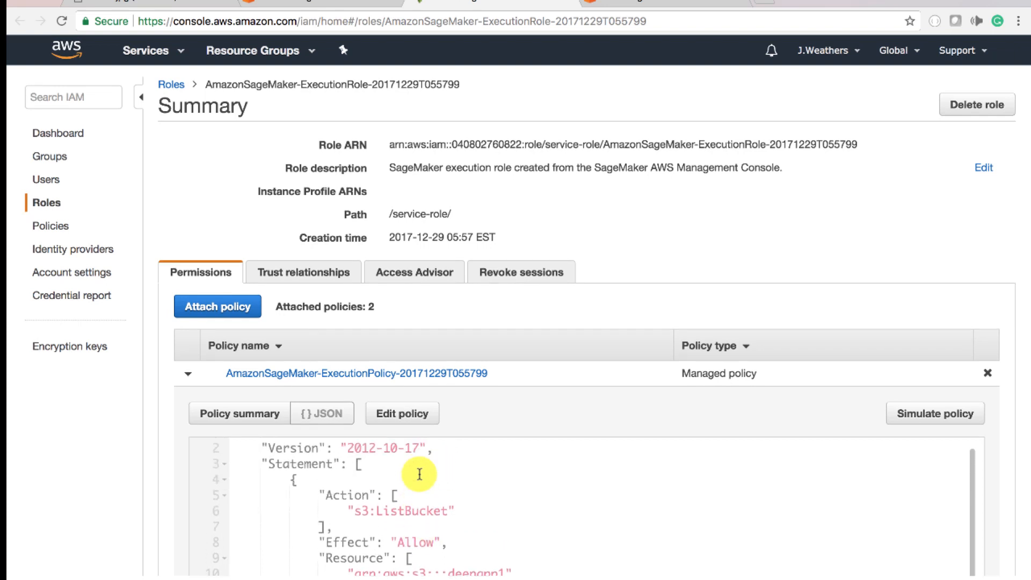
scroll(down, 3)
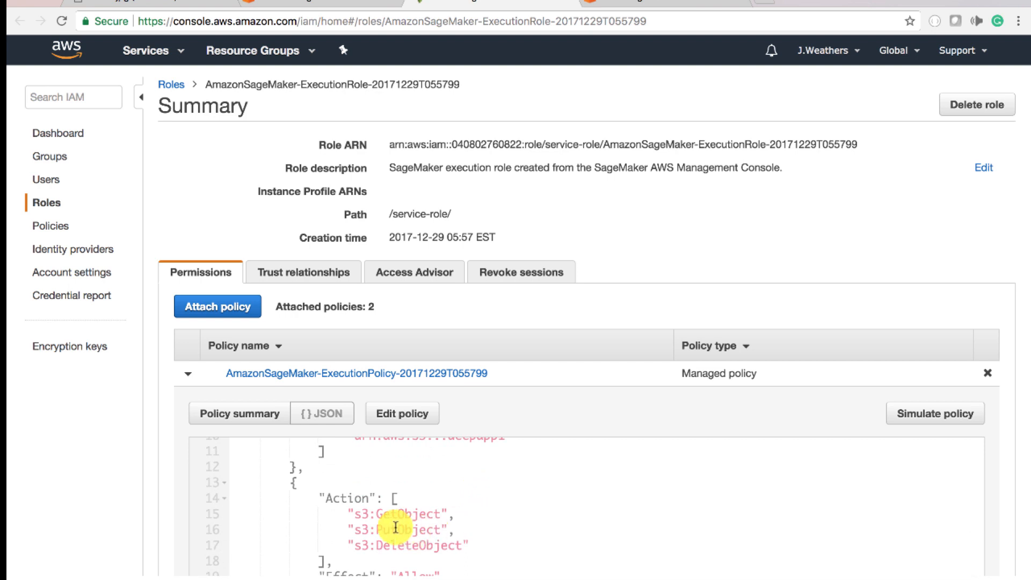
scroll(down, 3)
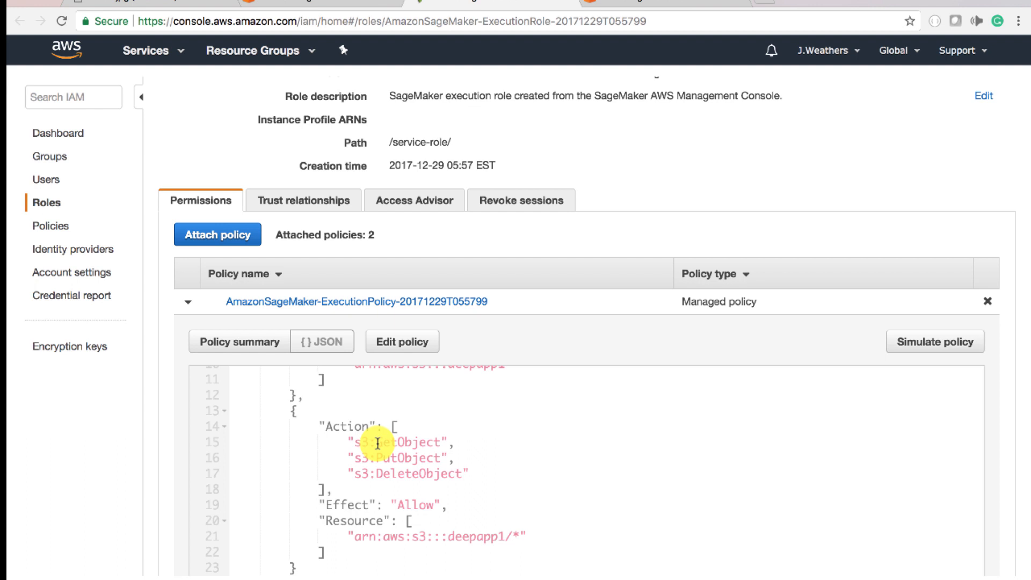
mouse_move(380, 459)
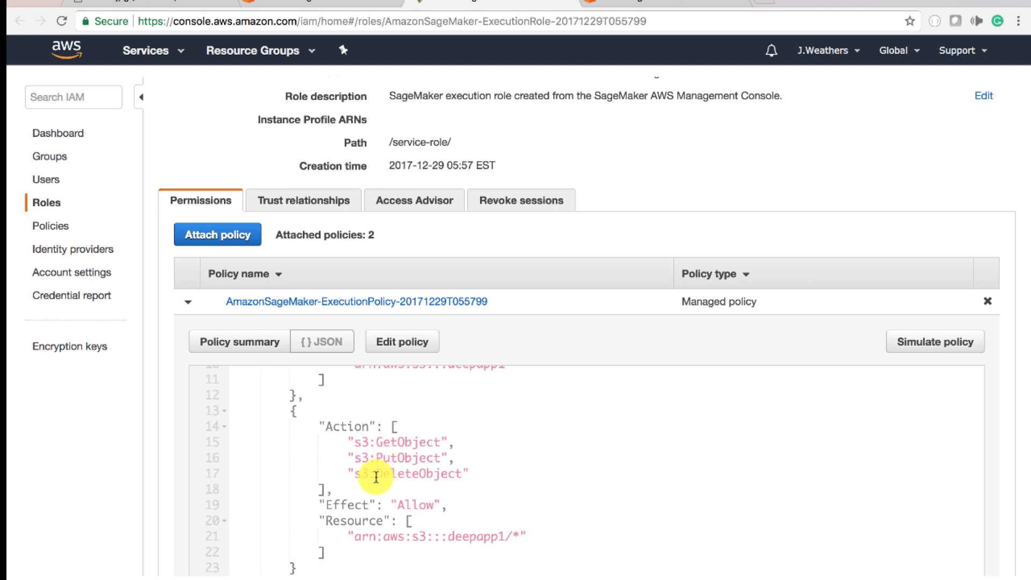
scroll(down, 3)
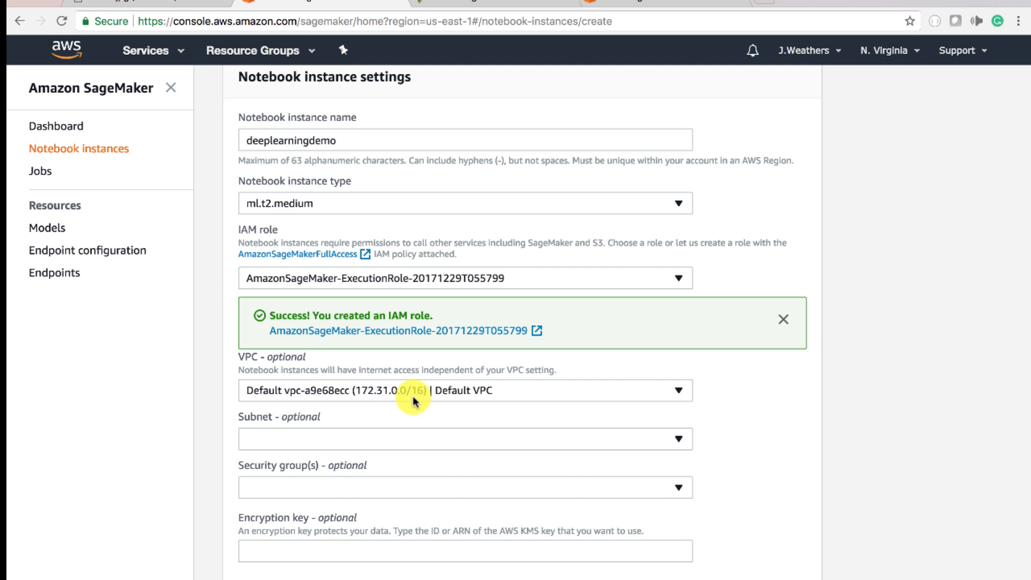
mouse_move(415, 393)
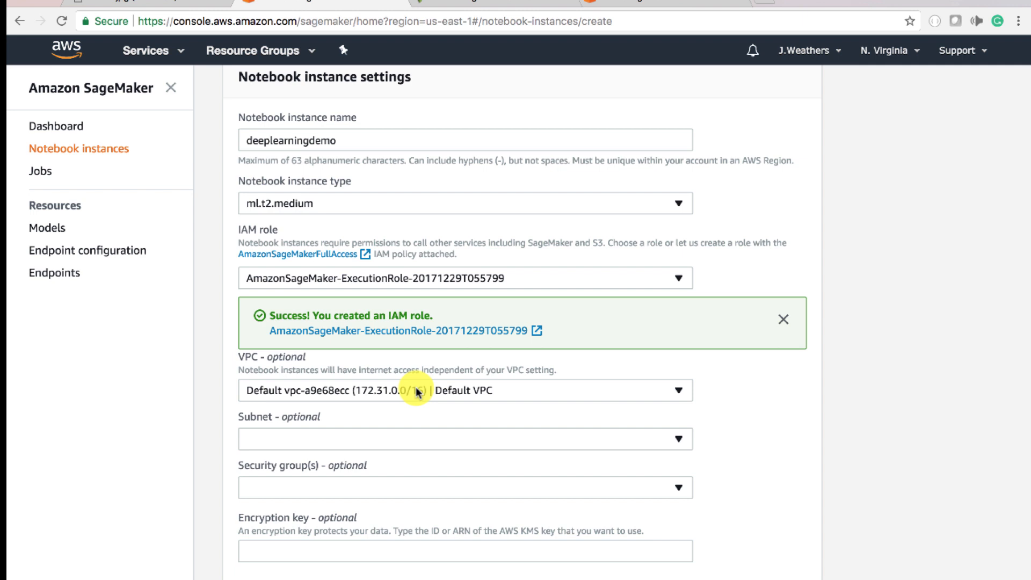
mouse_move(425, 439)
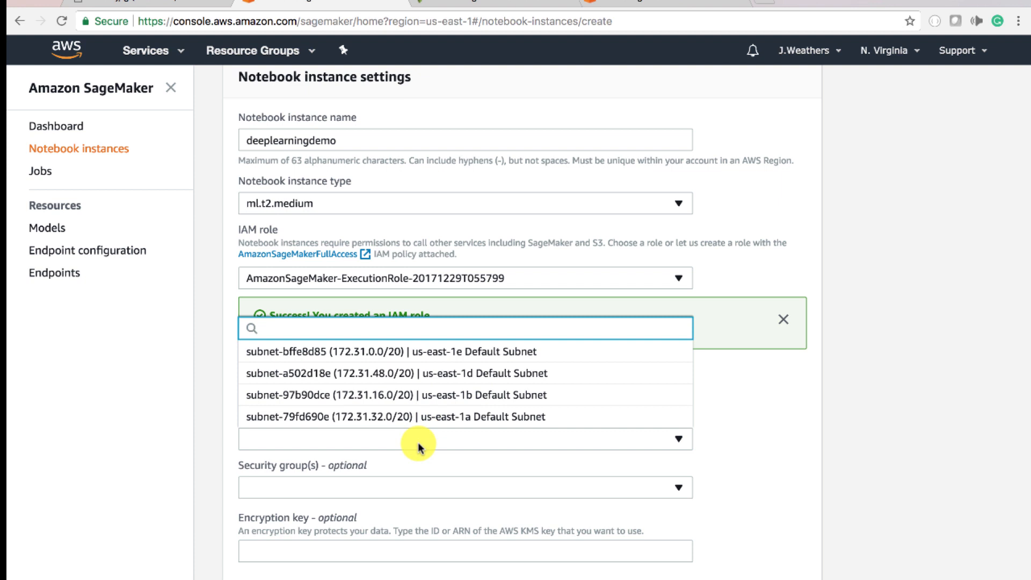
mouse_move(422, 443)
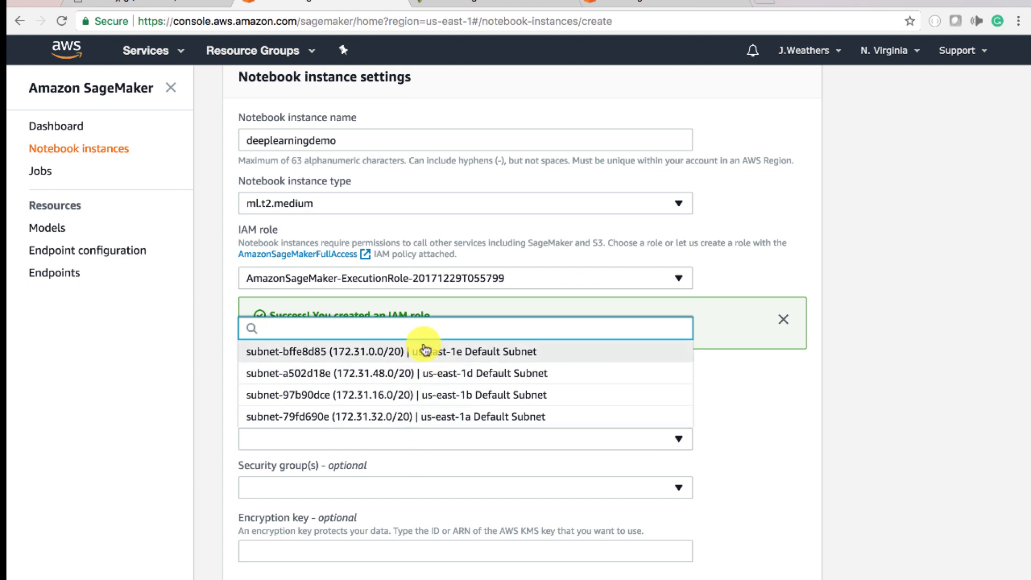
mouse_move(424, 357)
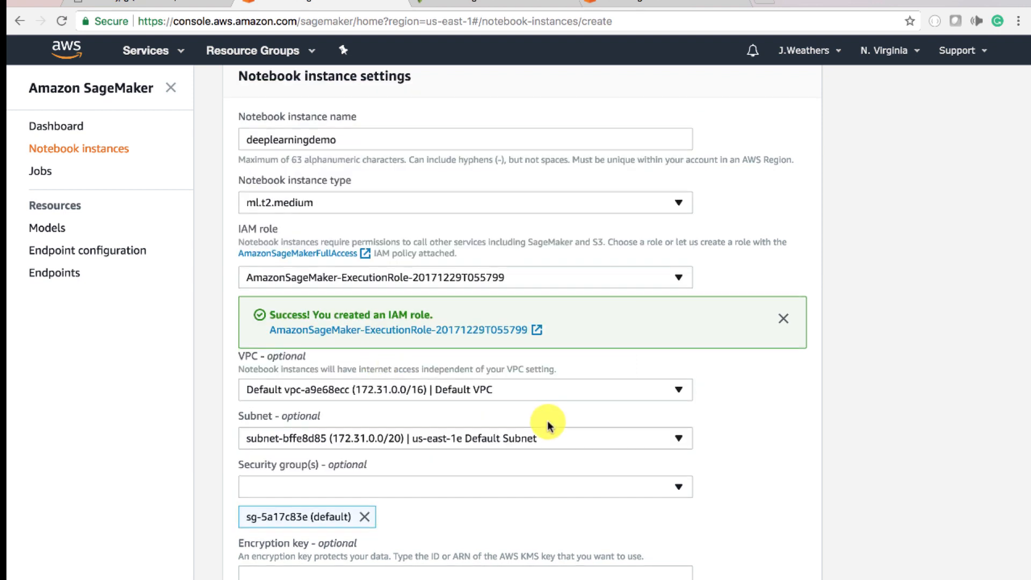
Step: Scroll the notebook form through the VPC, subnet and security group settings
scroll(down, 3)
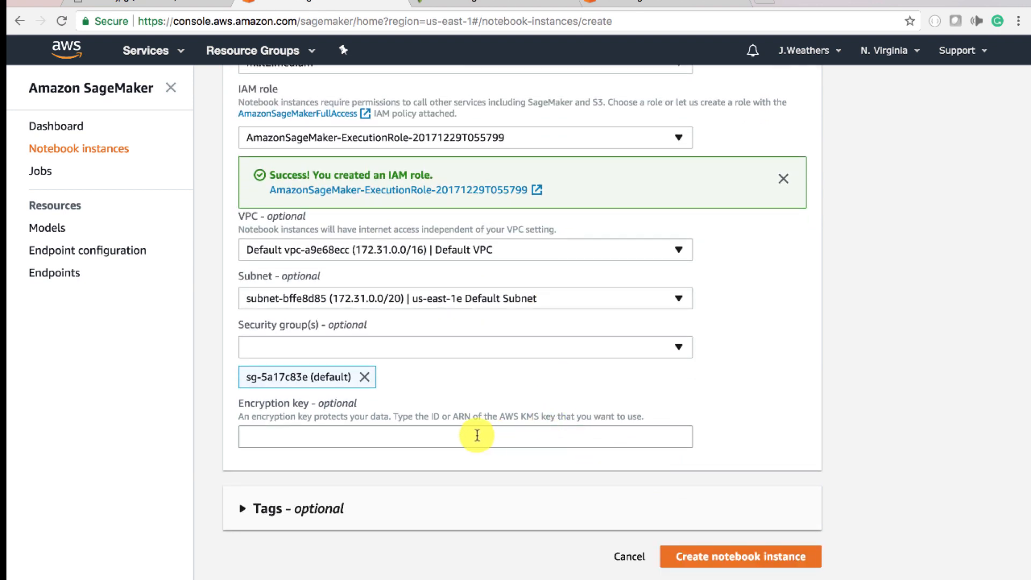
mouse_move(389, 434)
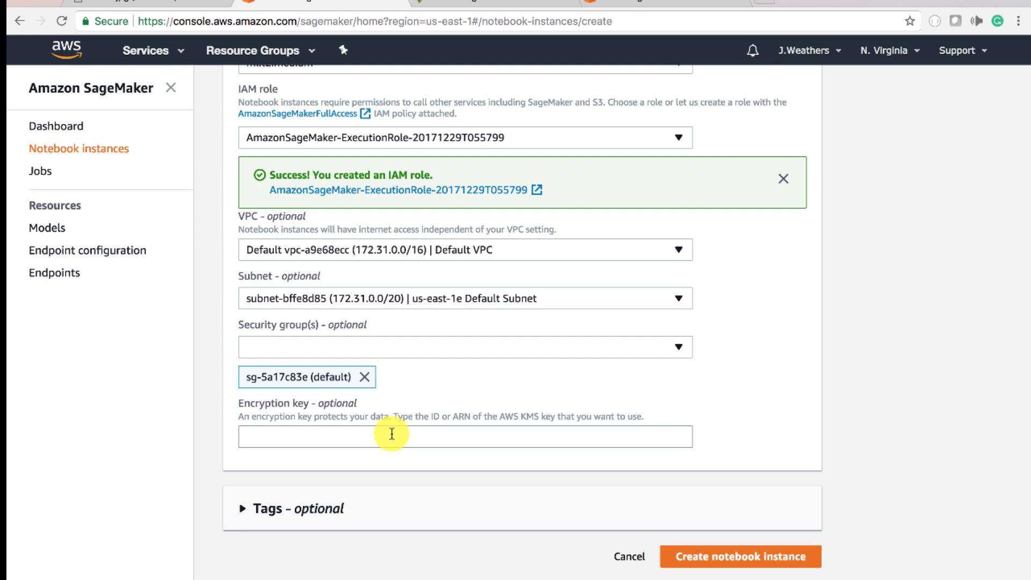
mouse_move(395, 442)
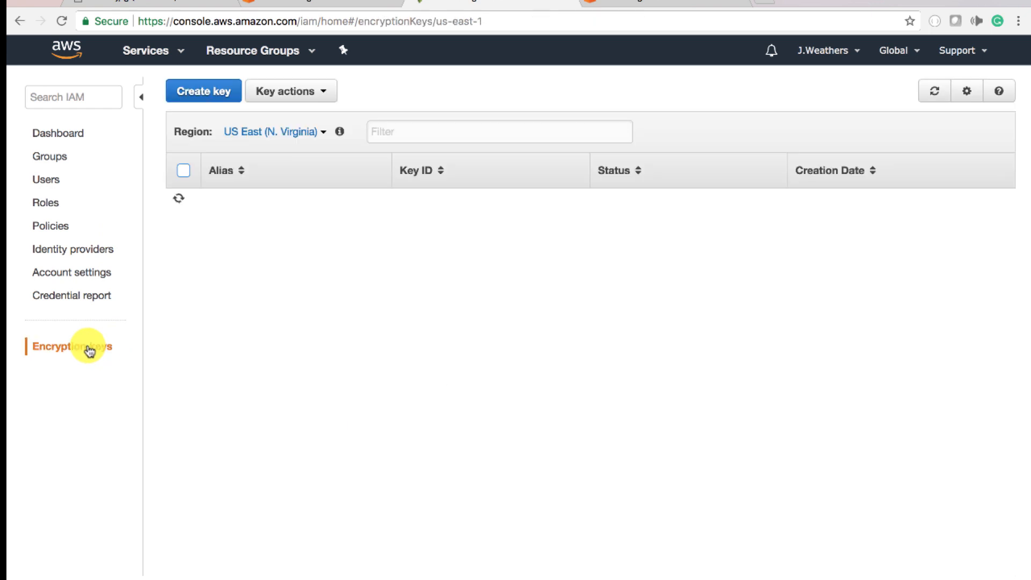
Step: Review the existing deeplearning encryption key, then start creating a new key
click(72, 346)
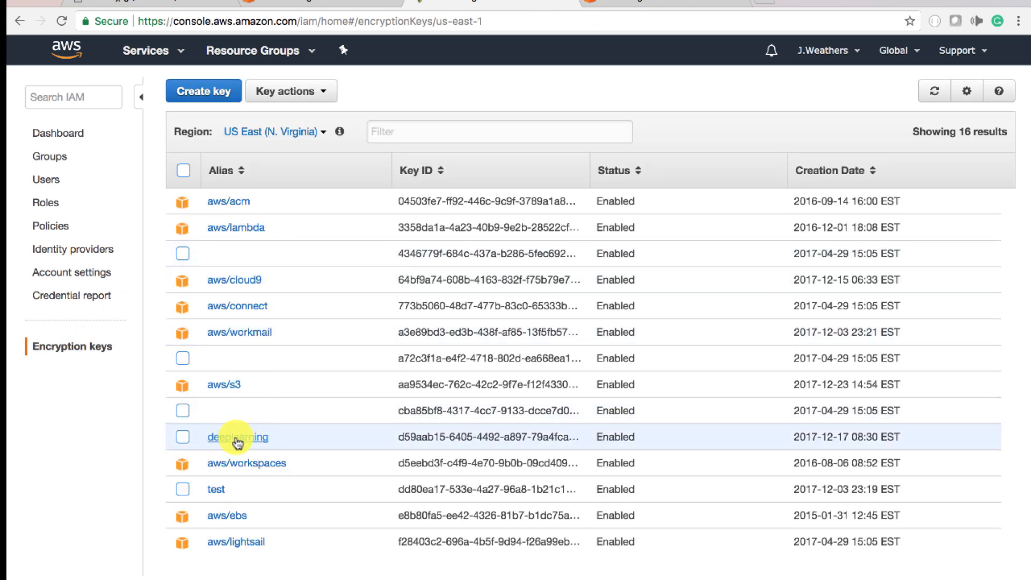
click(238, 436)
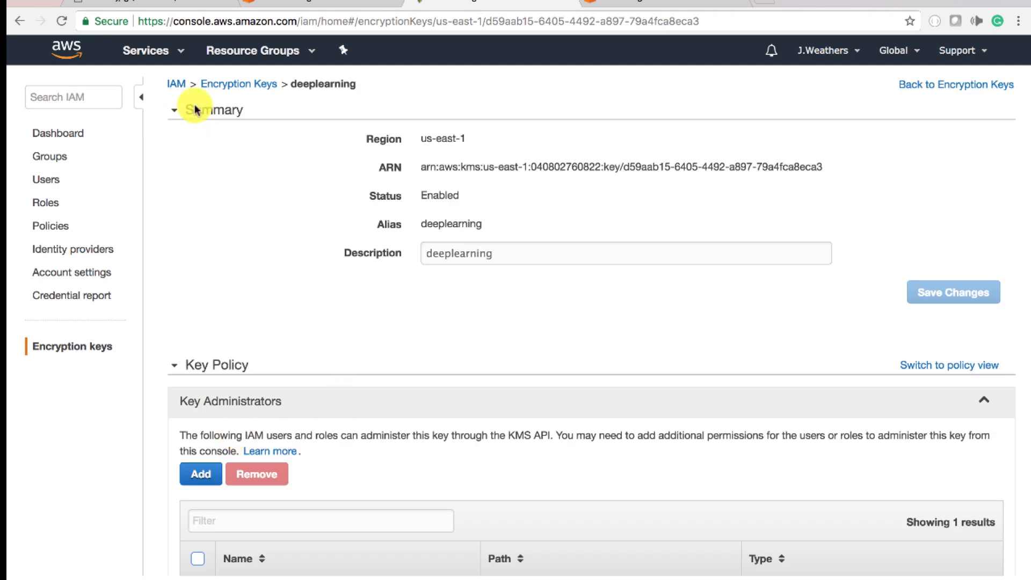
click(71, 347)
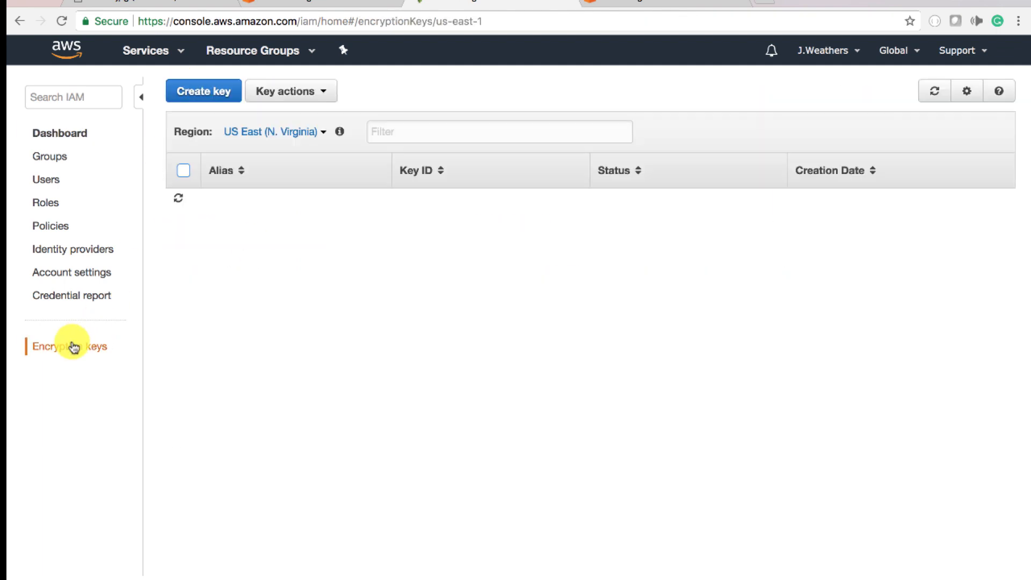
click(203, 91)
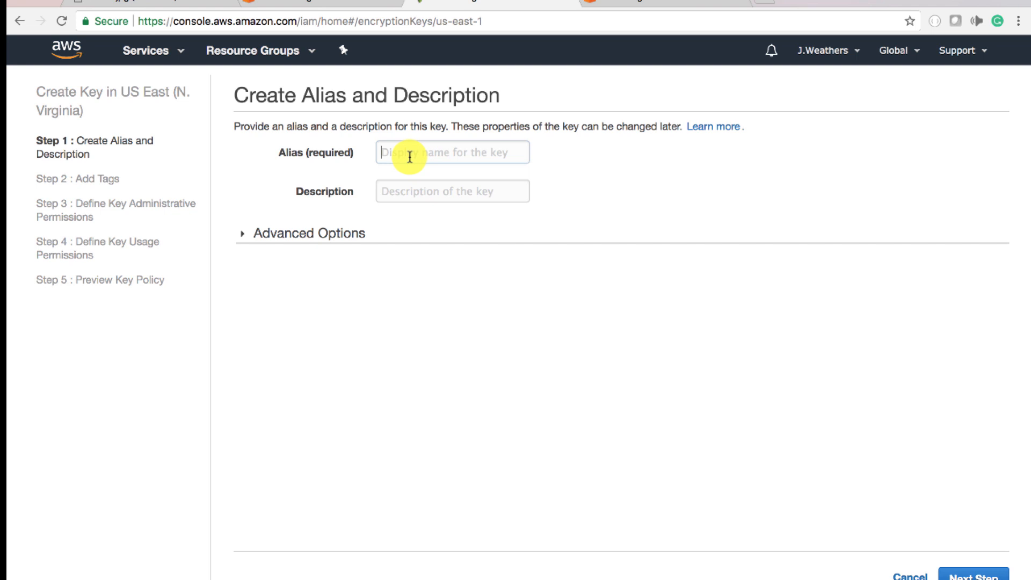
Step: Give the new key alias deeplearningdemo and description 'demo key'
click(452, 152)
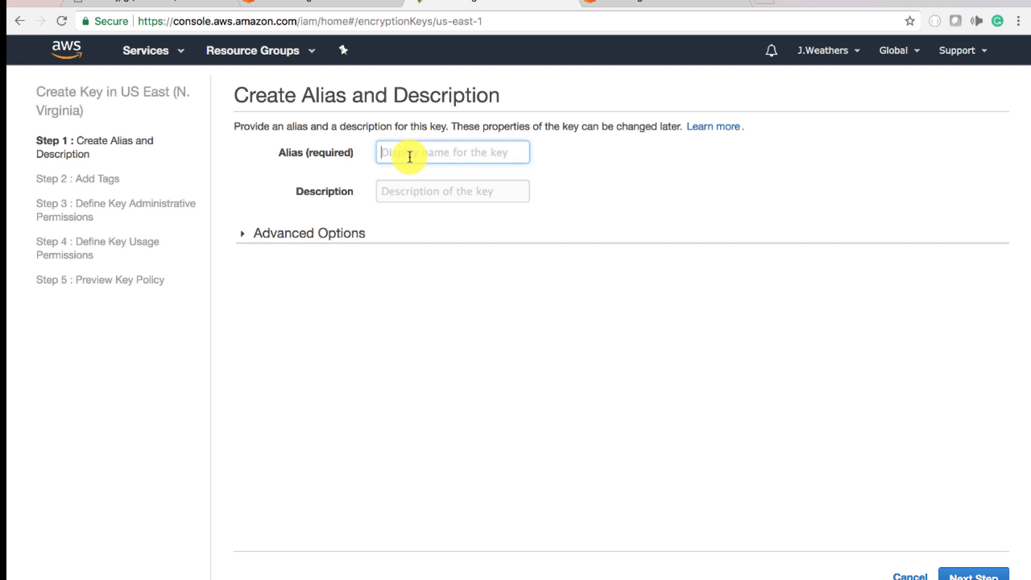
text(deep)
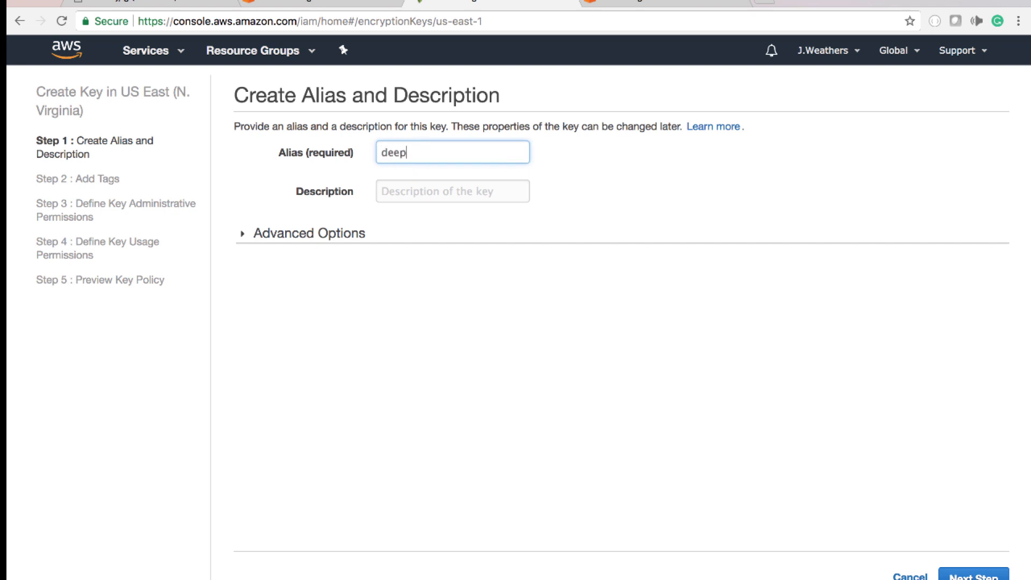
text(learningdemo)
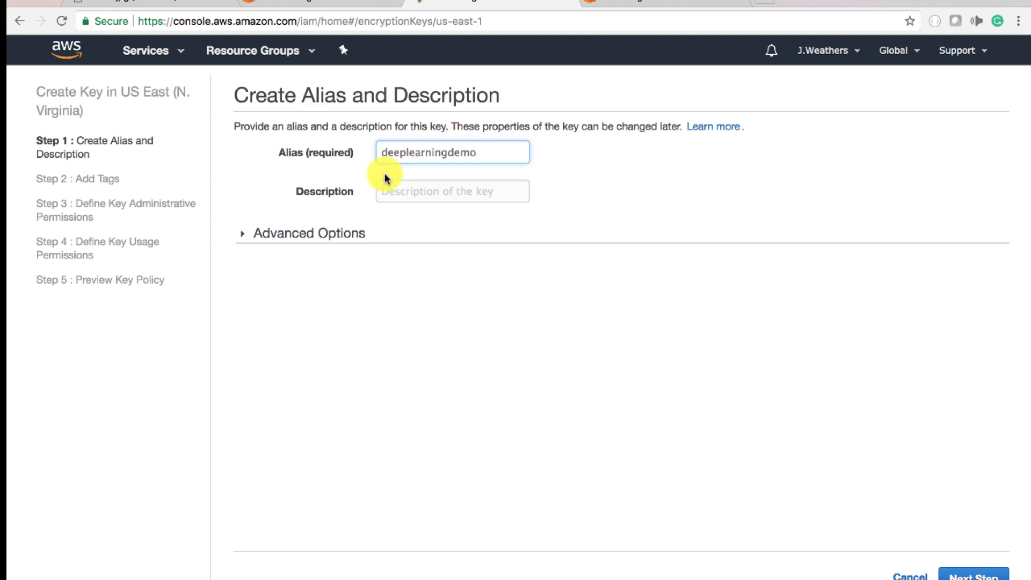
text(demo key)
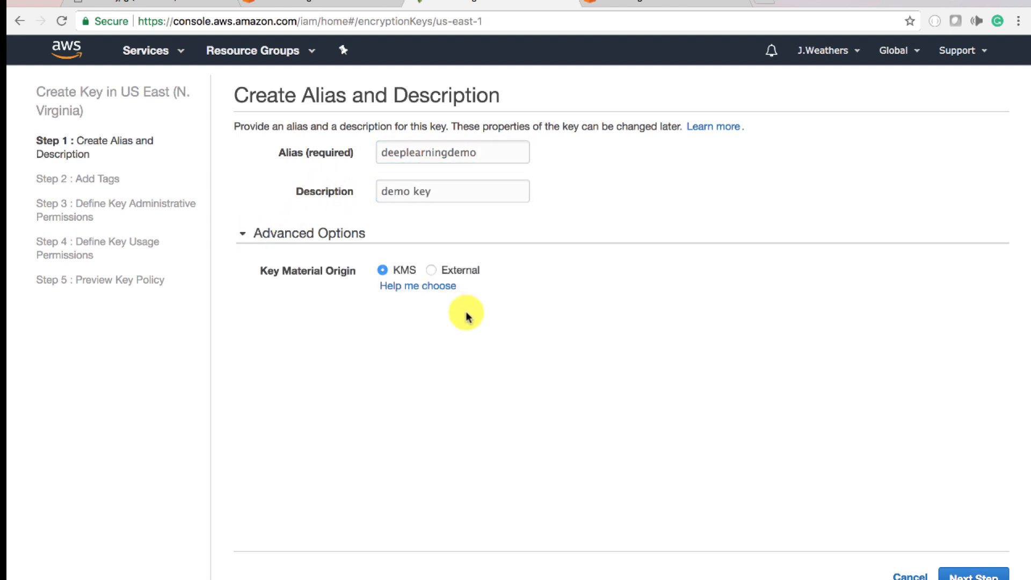
click(972, 574)
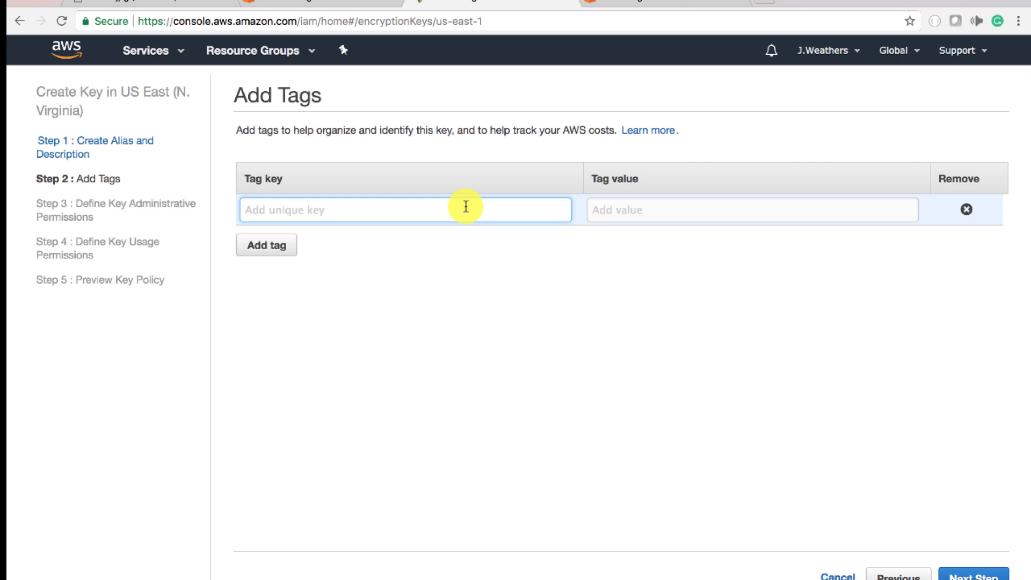
Step: Add the tag environment = dev to the key and proceed to administrators
text(environm)
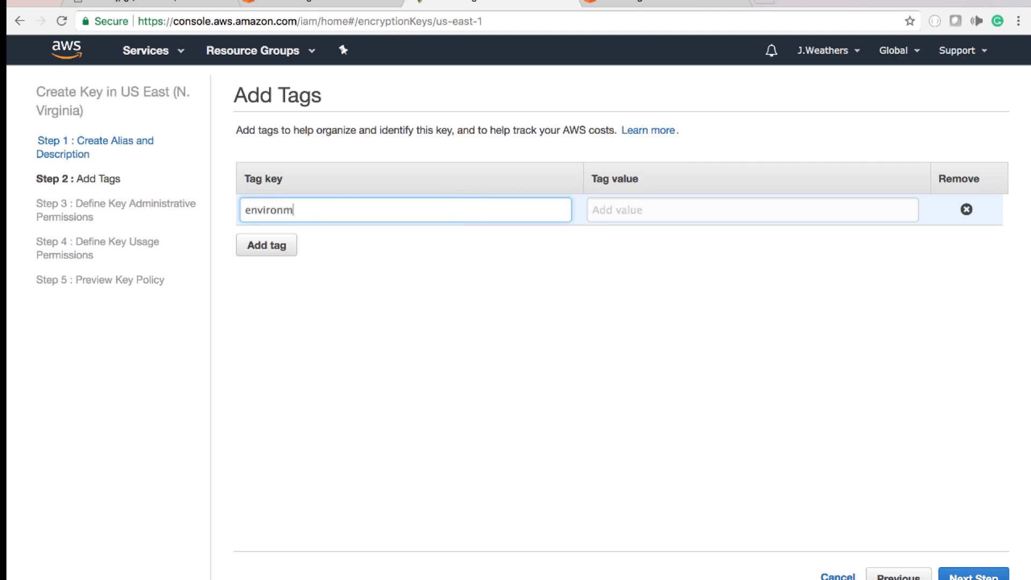
text(dev)
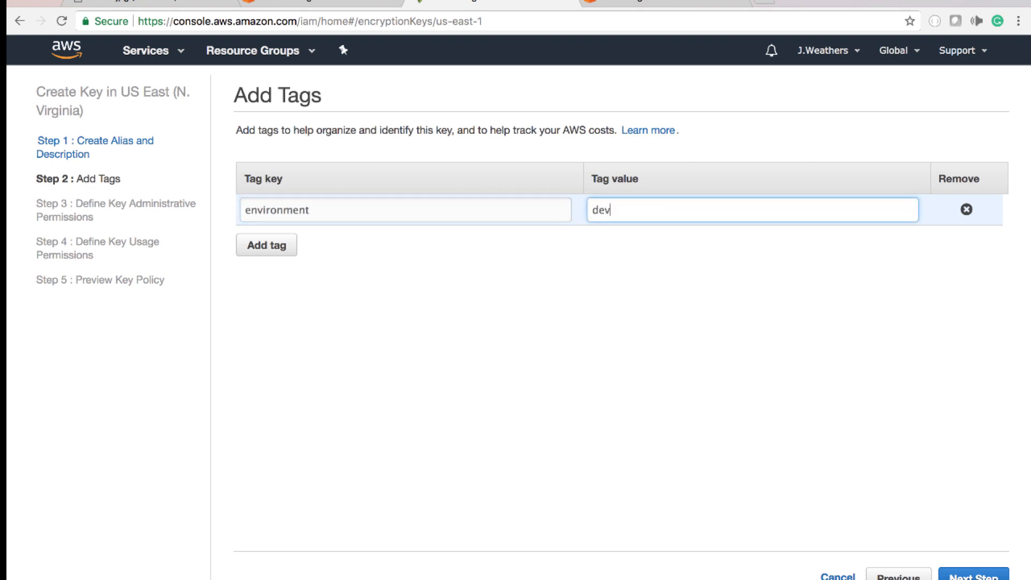
click(973, 575)
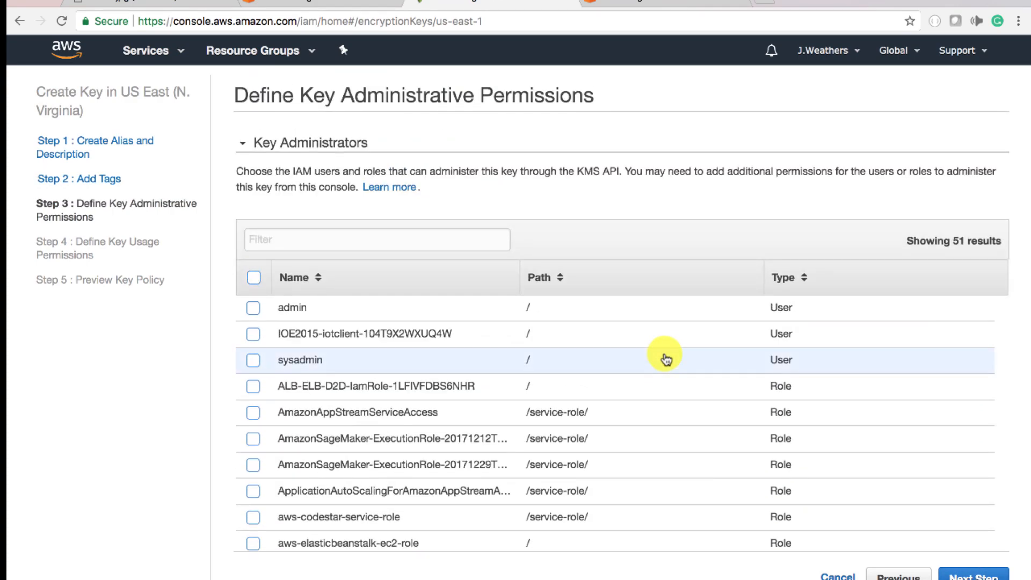
Step: Make both AmazonSageMaker-ExecutionRole entries key administrators, skip usage permissions, and reach the policy preview
scroll(down, 3)
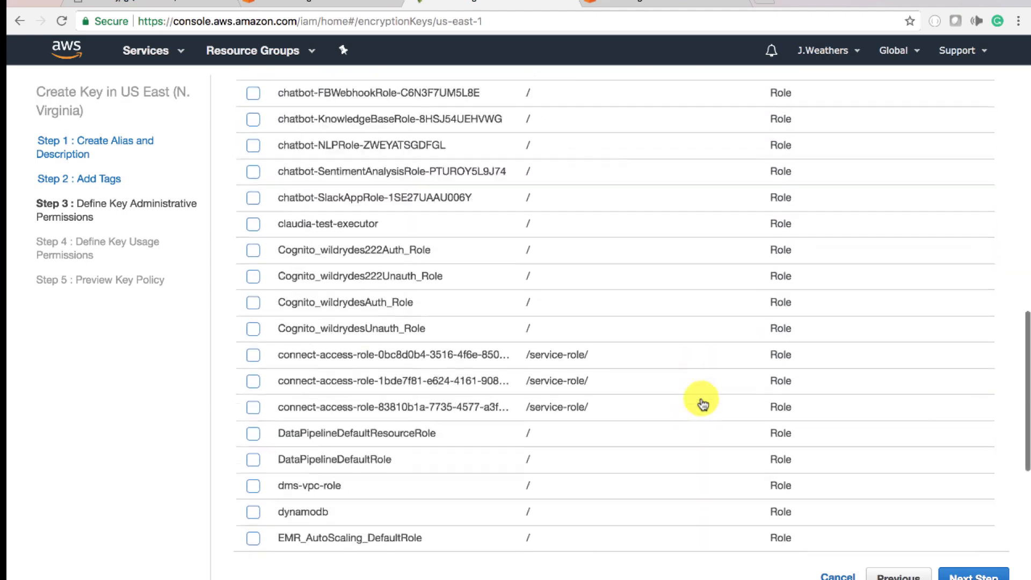
scroll(down, 3)
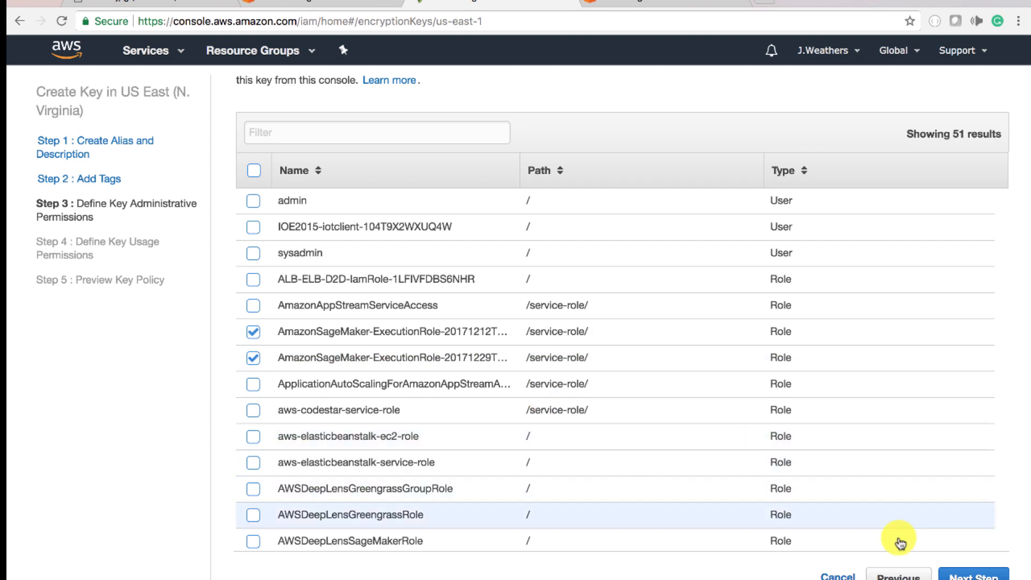
click(973, 577)
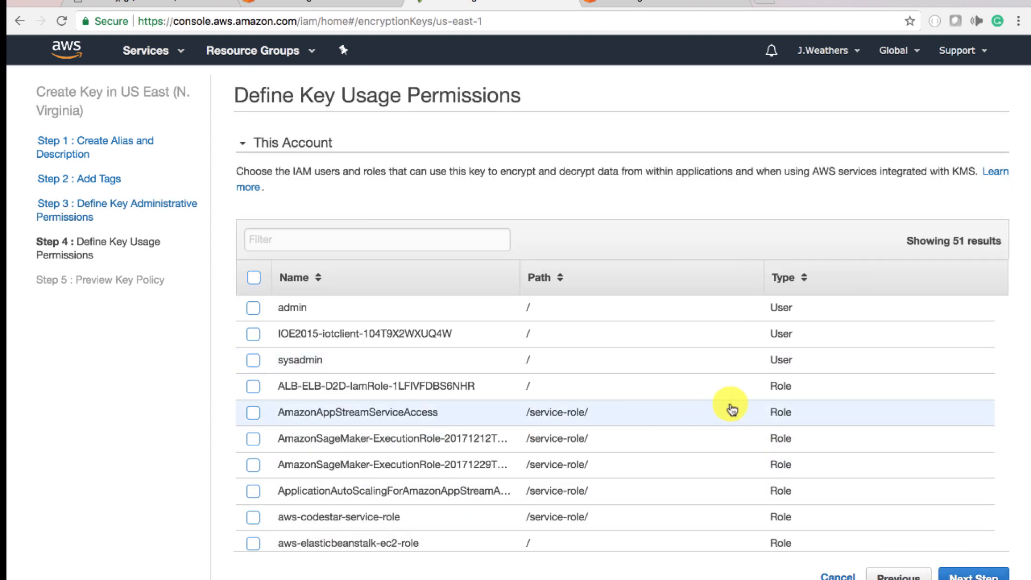
scroll(down, 3)
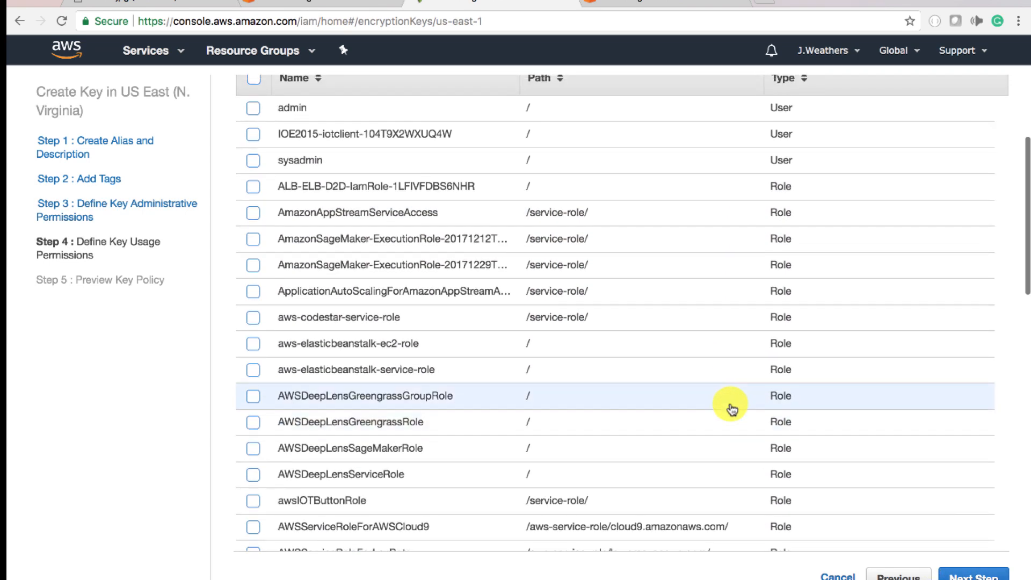
click(973, 575)
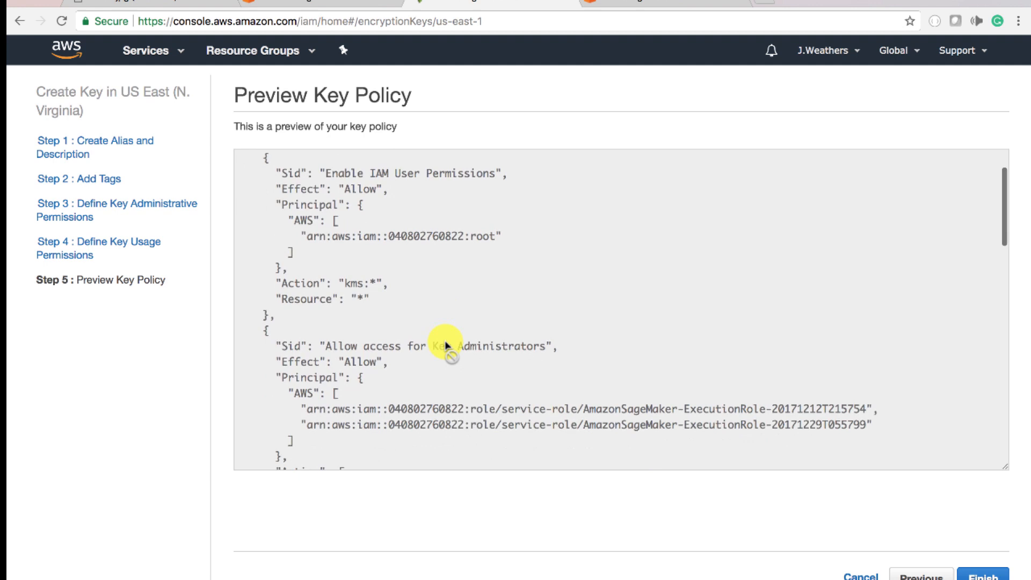
Step: Review the key policy preview and finish creating the deeplearningdemo key
scroll(down, 3)
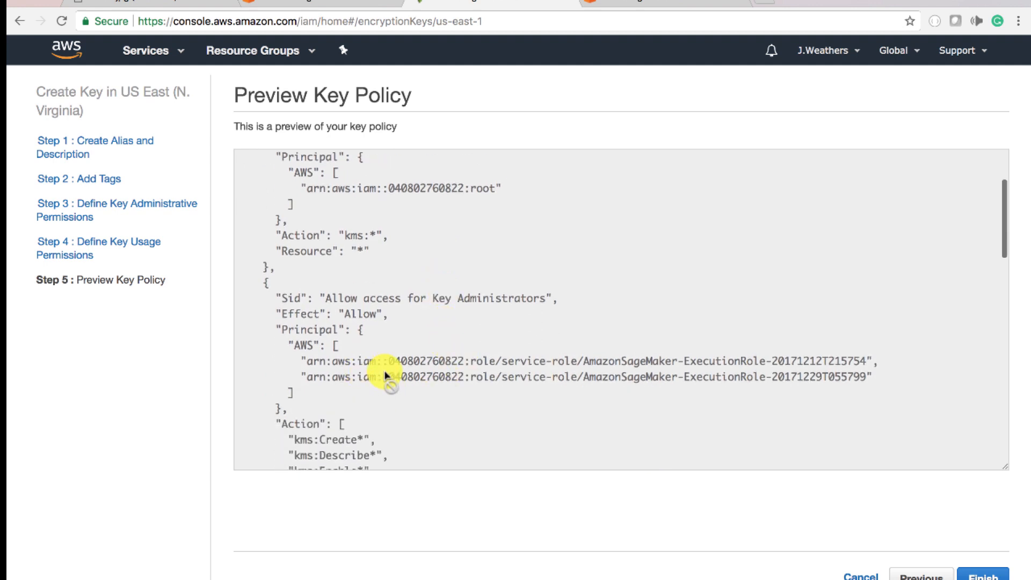
mouse_move(636, 366)
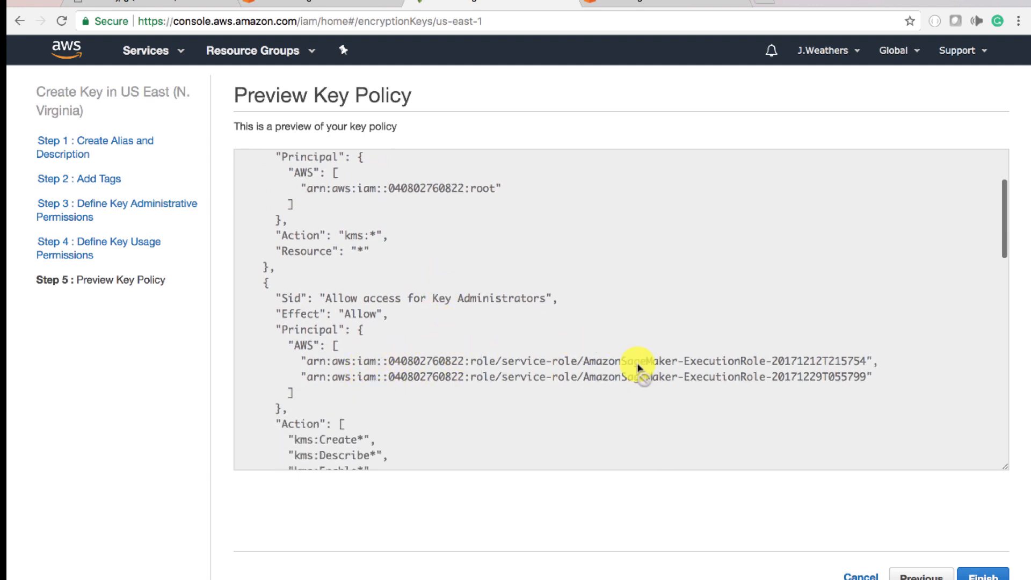
scroll(down, 3)
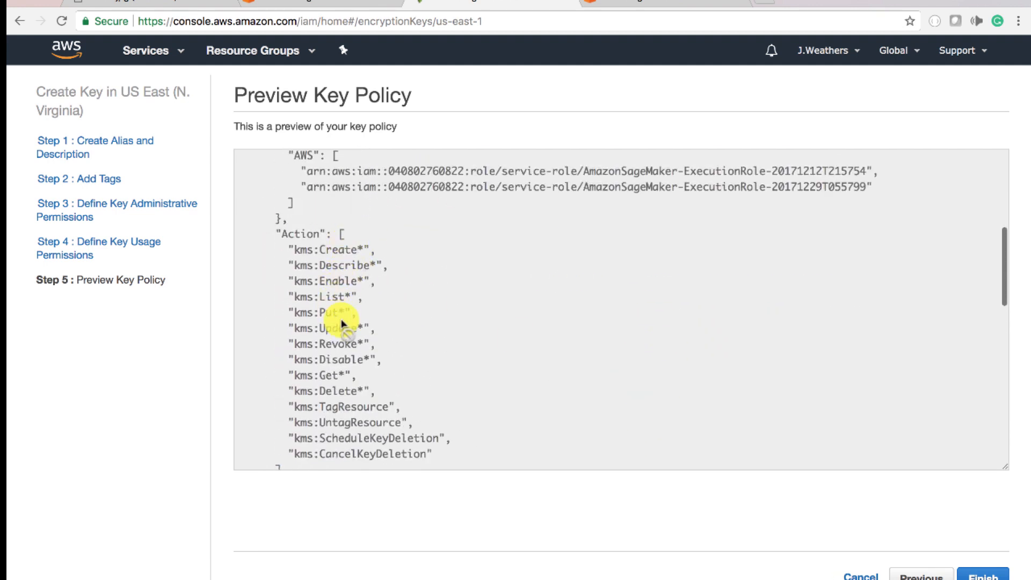
scroll(down, 3)
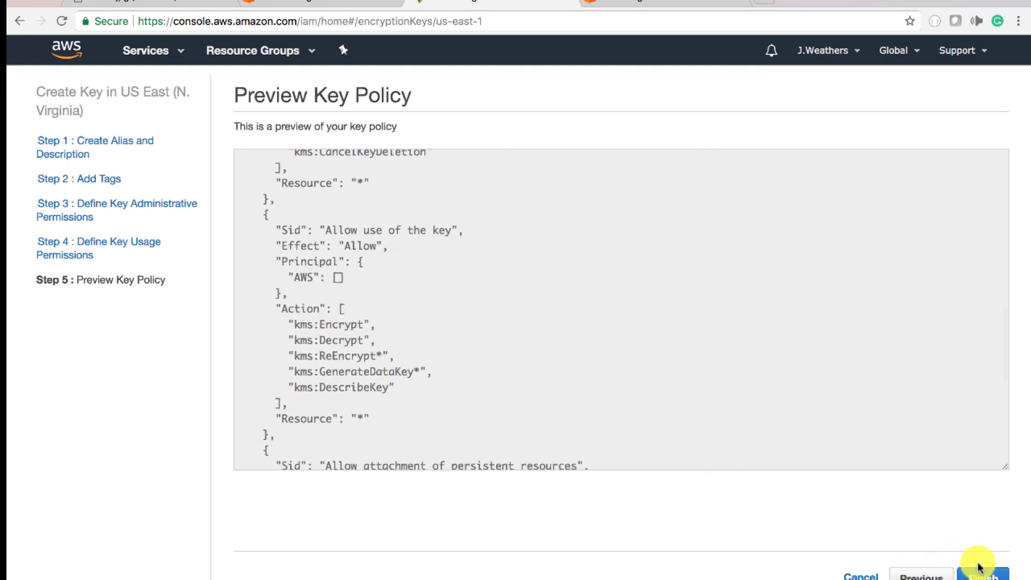
click(997, 575)
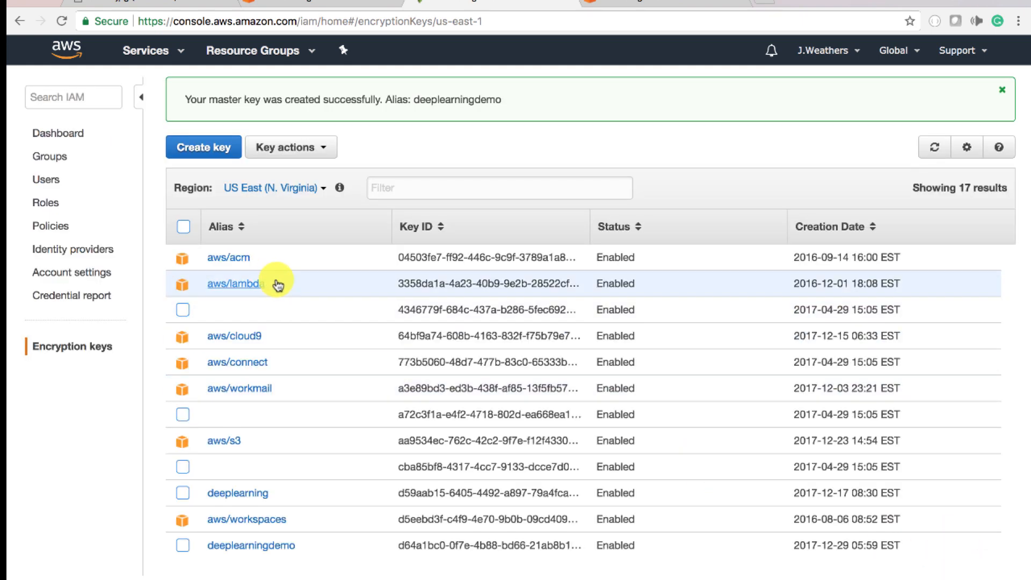
Step: Open the deeplearningdemo key's details and select its ARN for copying
scroll(down, 3)
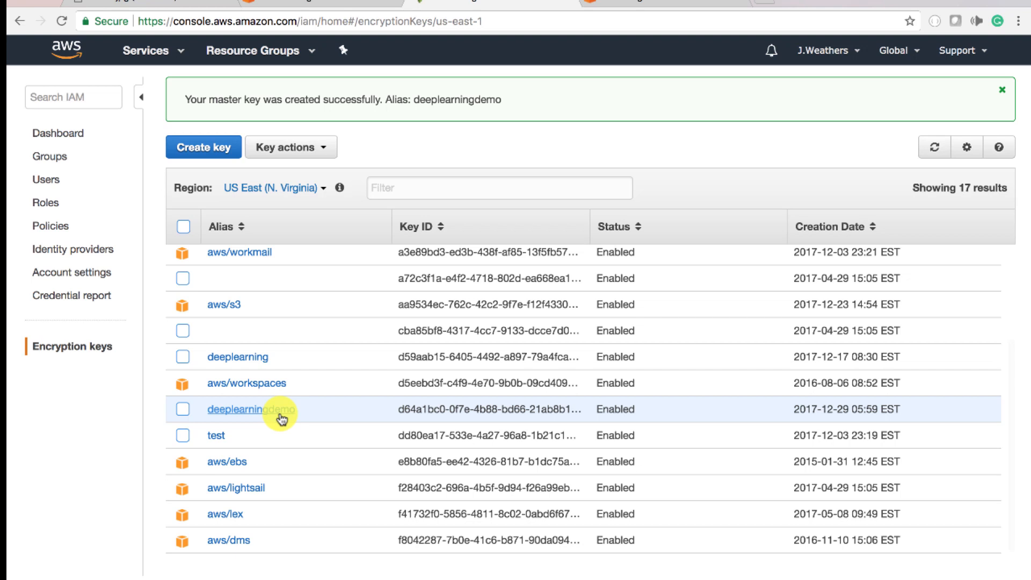
click(235, 409)
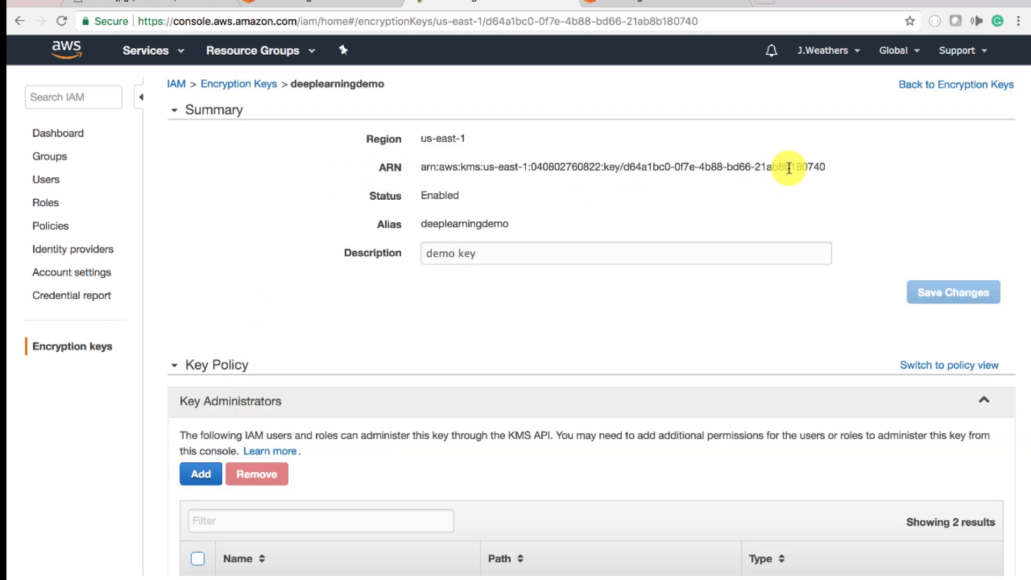
drag(789, 167, 425, 167)
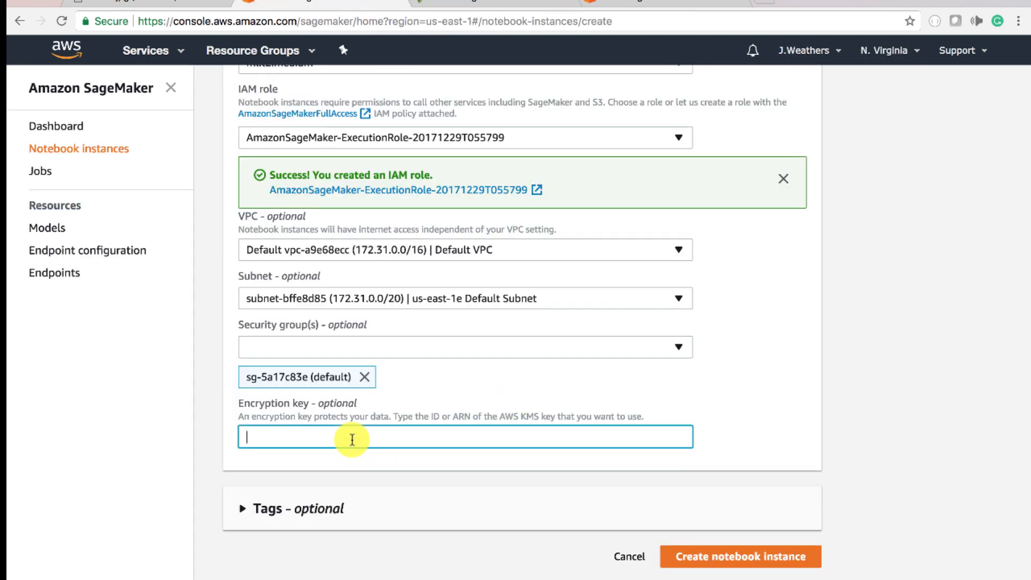
Step: Create the deeplearningdemo instance encrypted with key d64a1bc0-…, then open DeepLearning1 in Jupyter
text(arn:aws:kms:us-east-1:040802760822:key/d64a1bc0-0f7e-4b88-bd66-21ab8b180740)
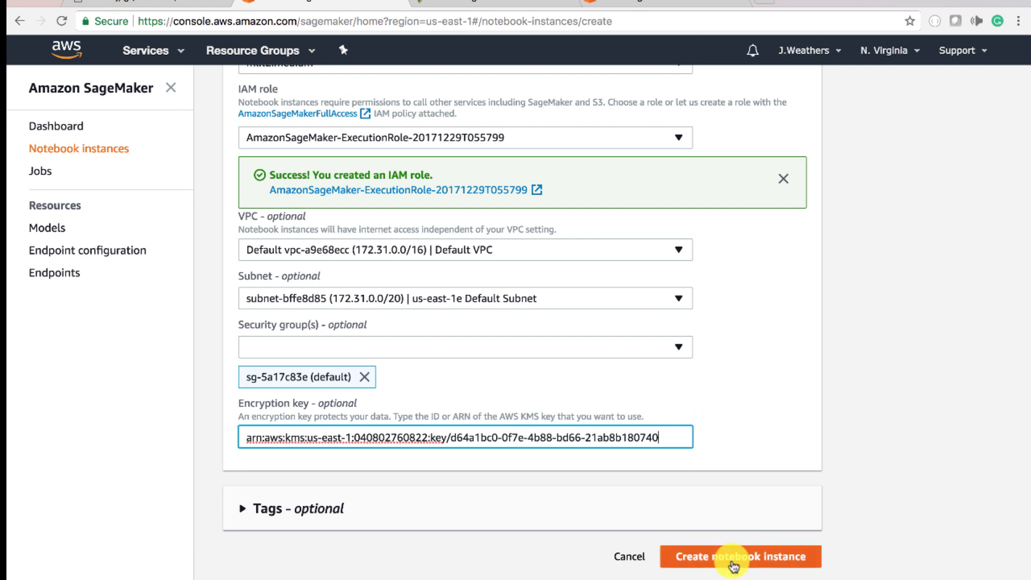
click(739, 556)
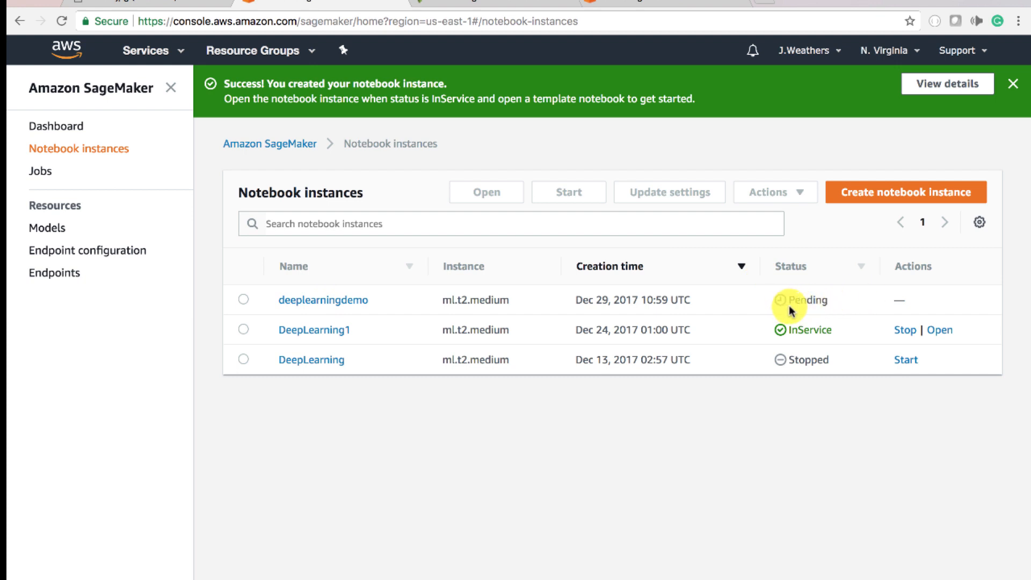
mouse_move(794, 319)
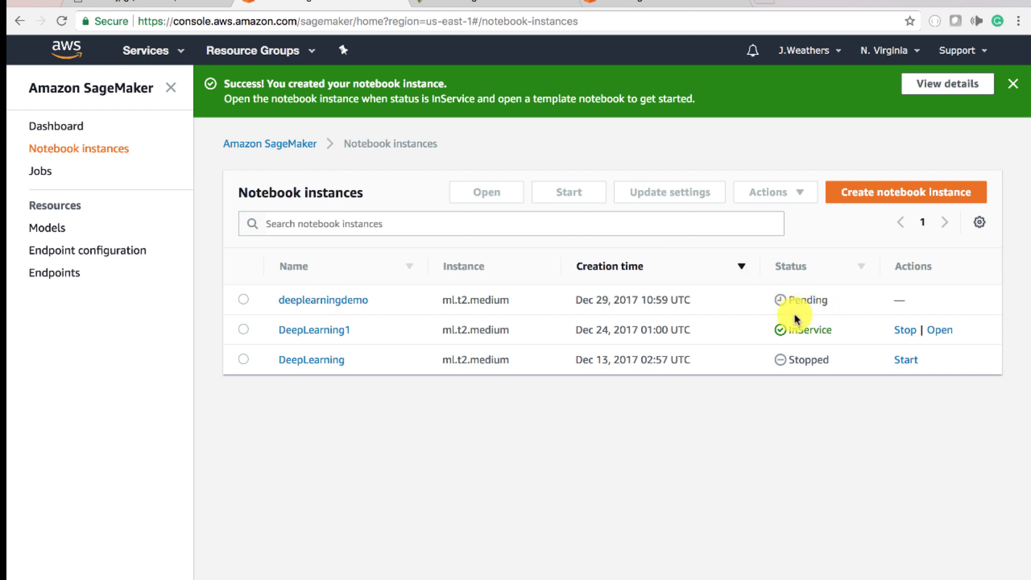
mouse_move(794, 363)
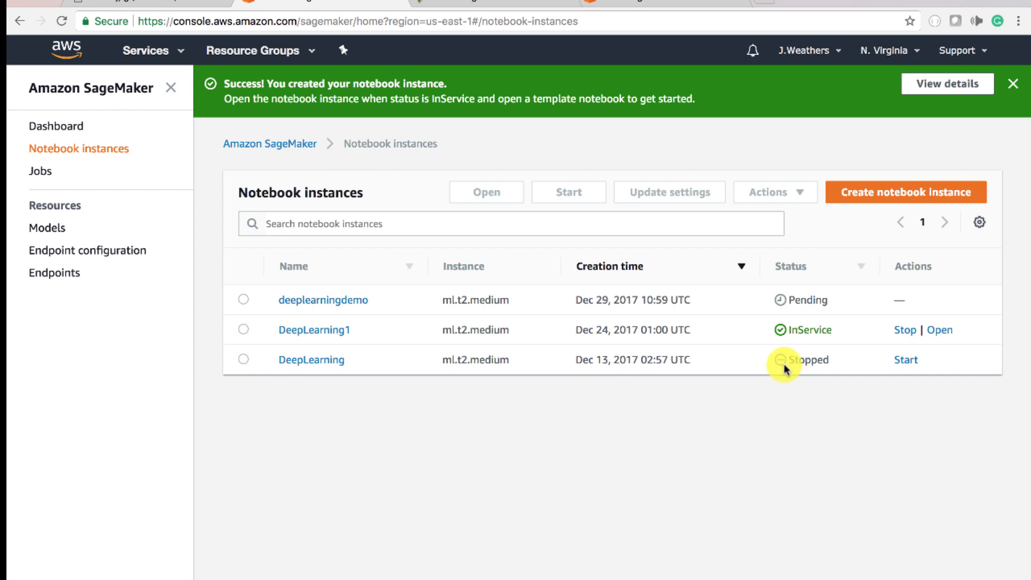
mouse_move(796, 359)
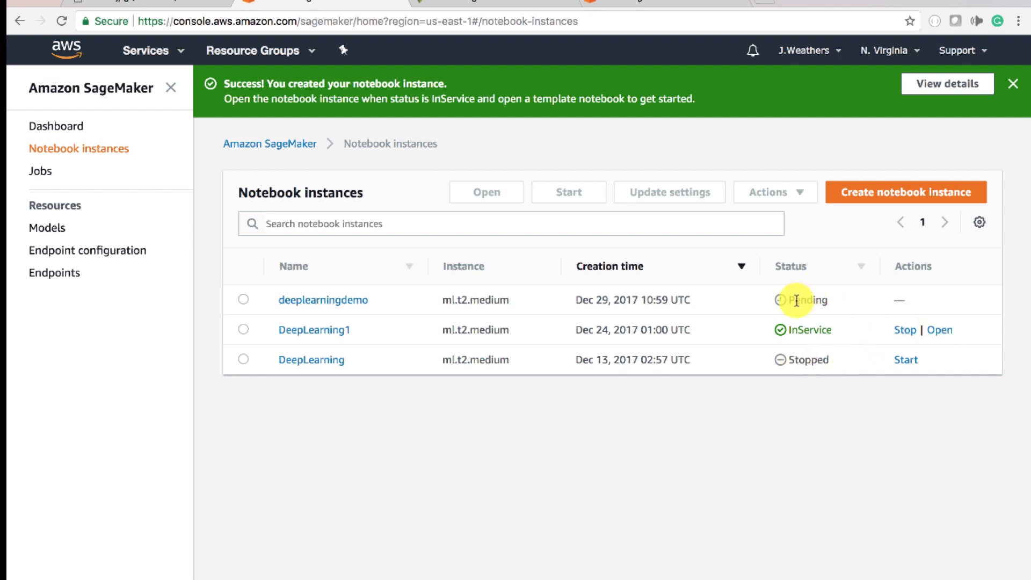
mouse_move(739, 338)
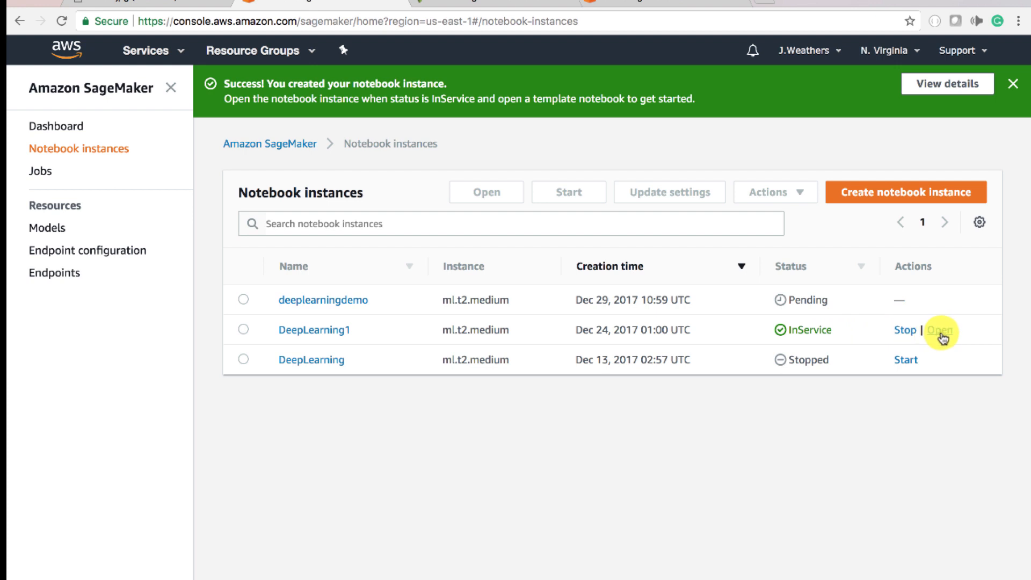
click(940, 330)
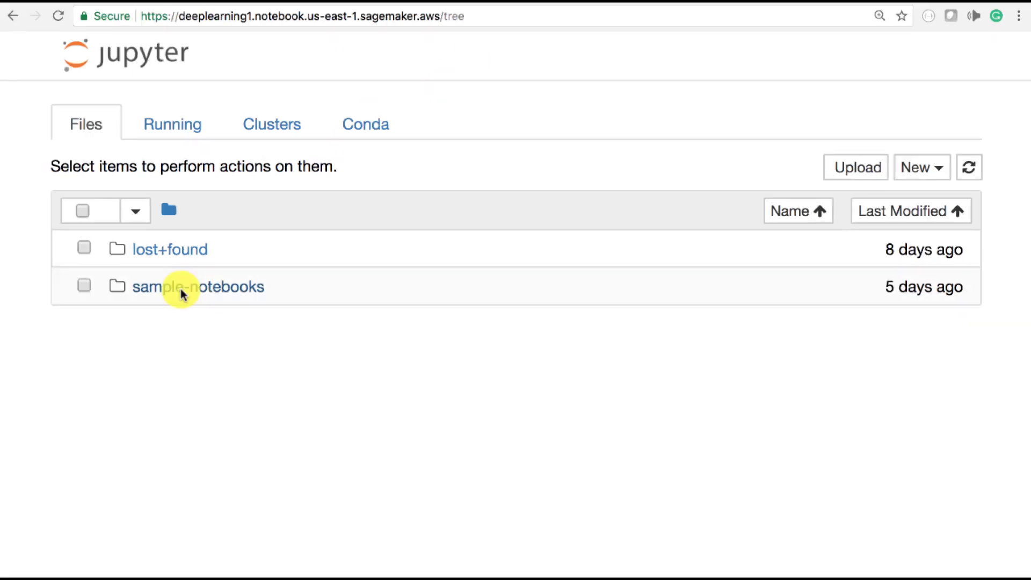
mouse_move(173, 302)
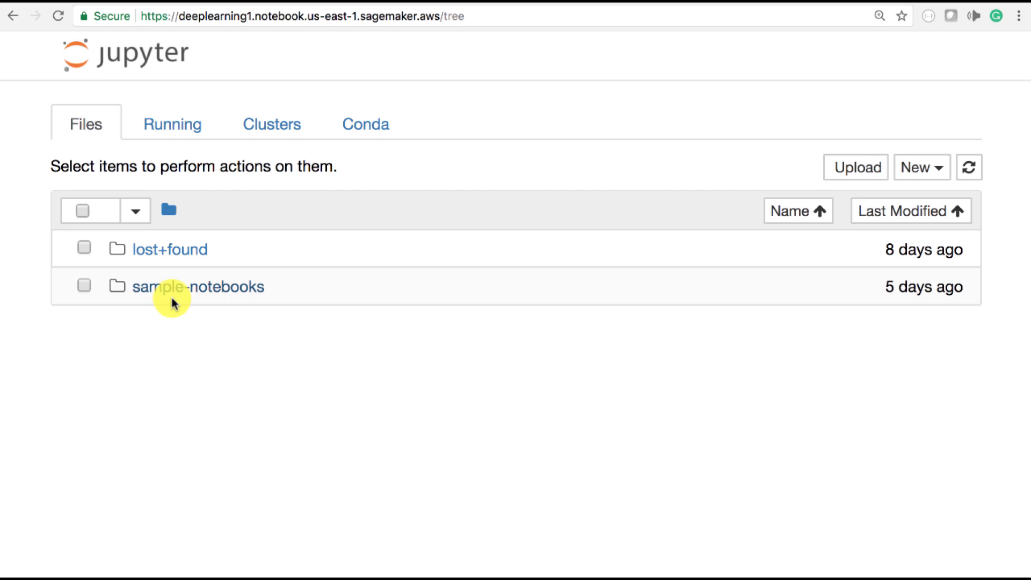
Step: Open sample-notebooks, then the introduction_to_applying_machine_learning folder
click(198, 287)
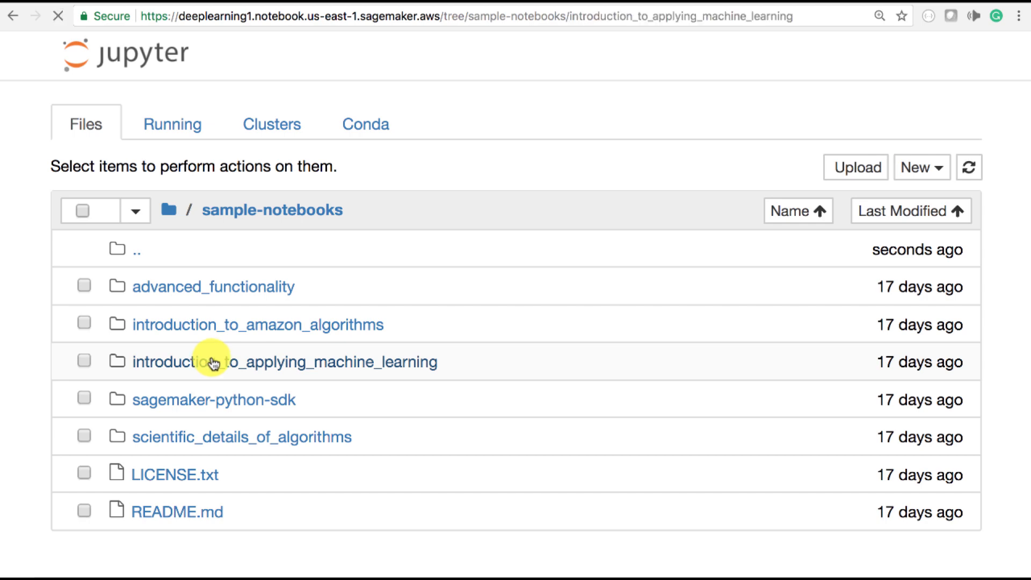
click(284, 361)
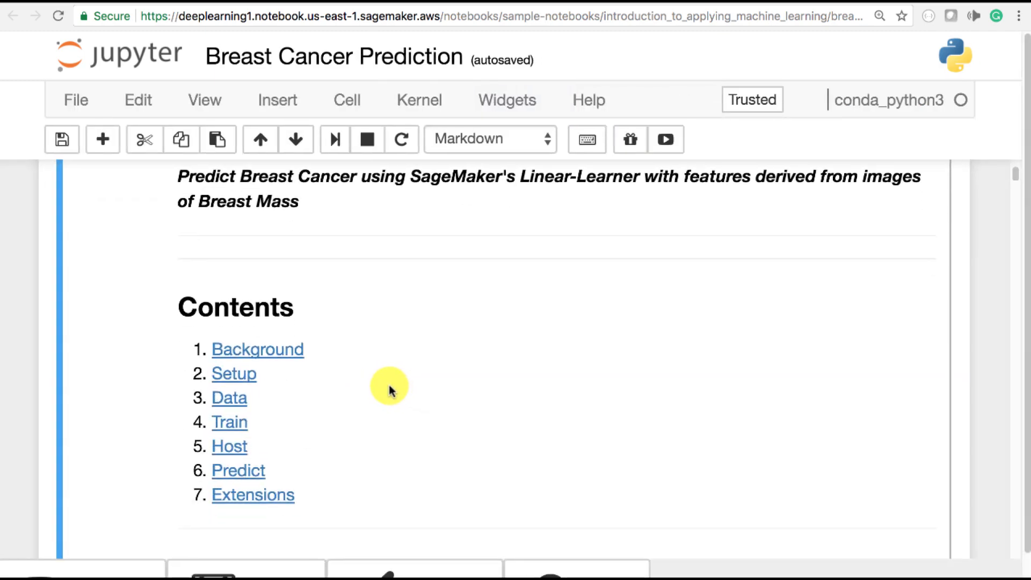
mouse_move(428, 453)
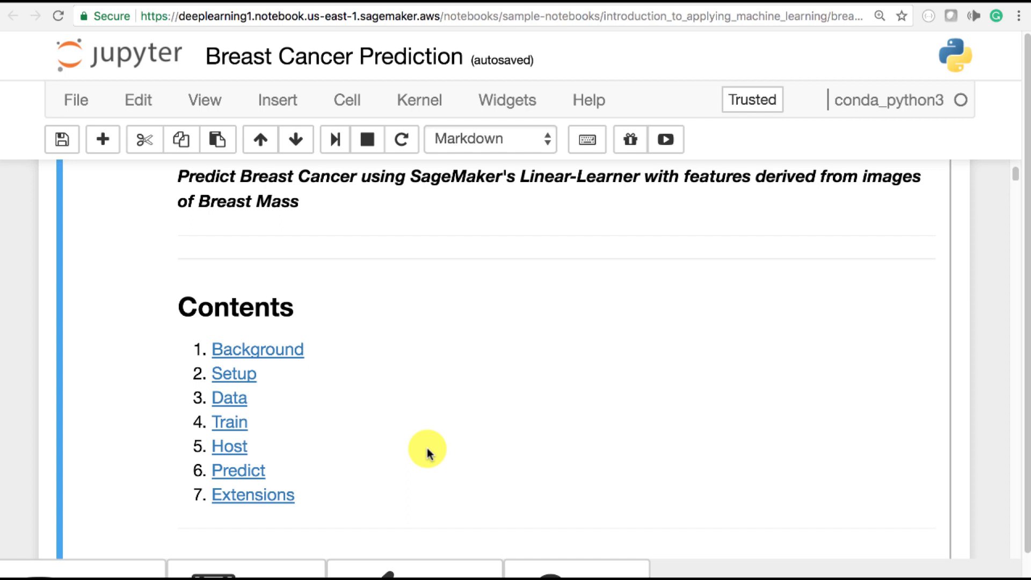
mouse_move(397, 413)
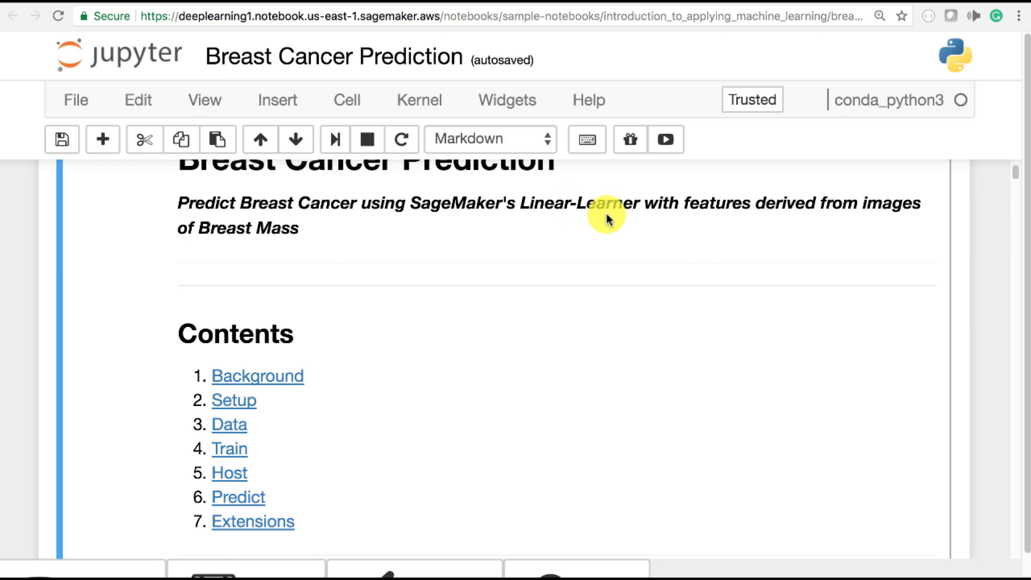
mouse_move(659, 229)
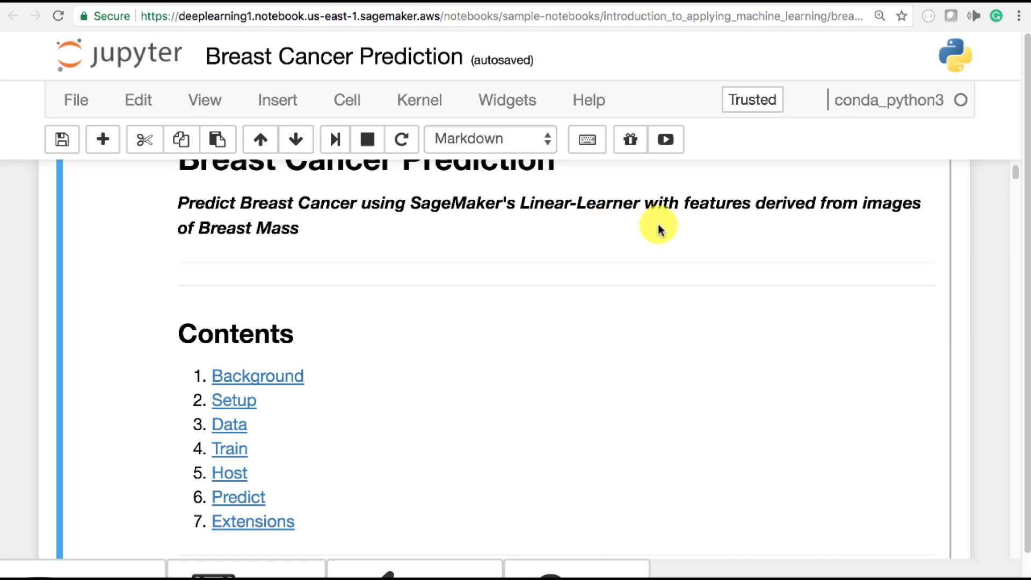
Step: Read through the Breast Cancer Prediction notebook's contents, background and setup, then go up a folder
scroll(down, 3)
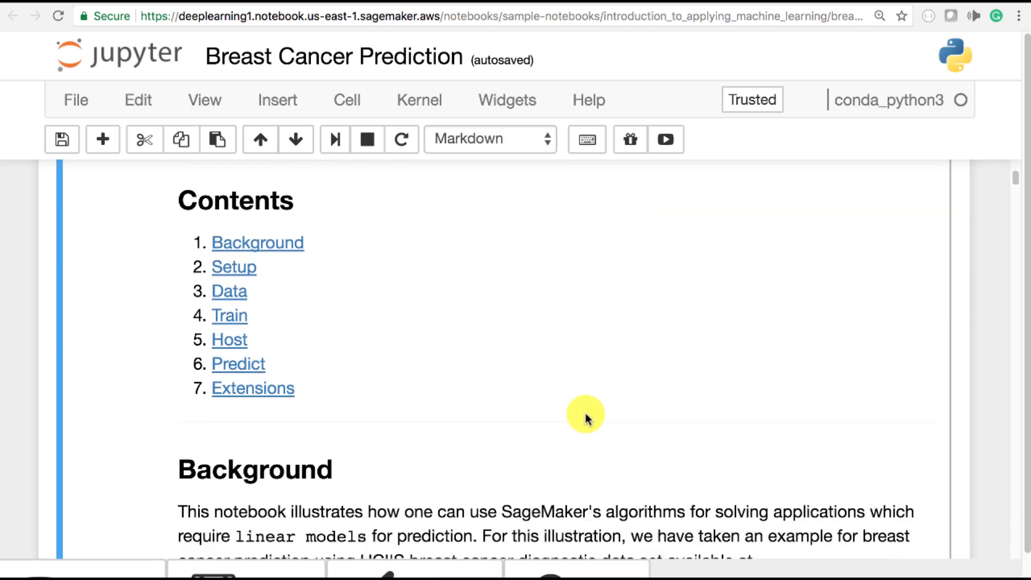
scroll(down, 3)
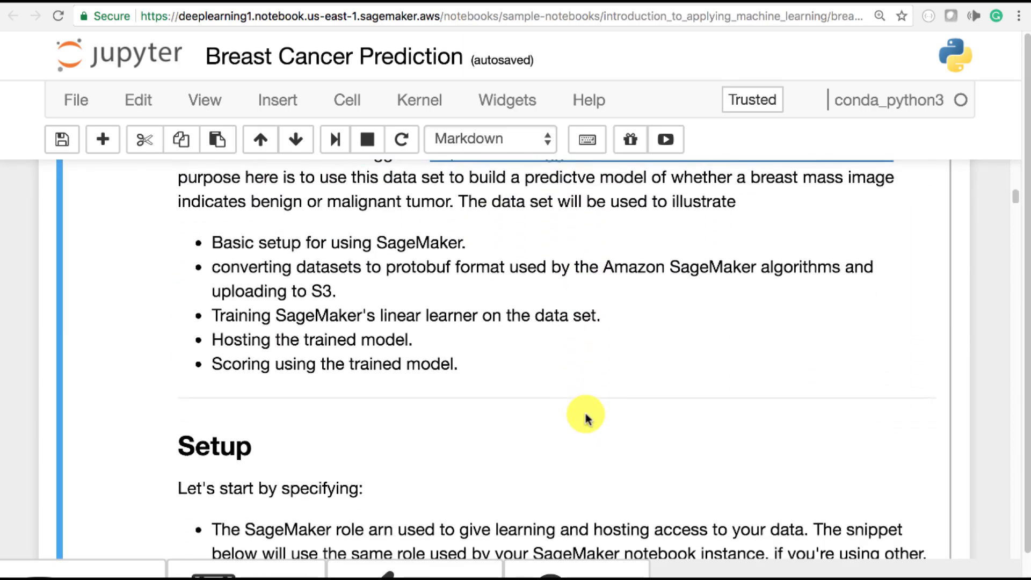
scroll(down, 3)
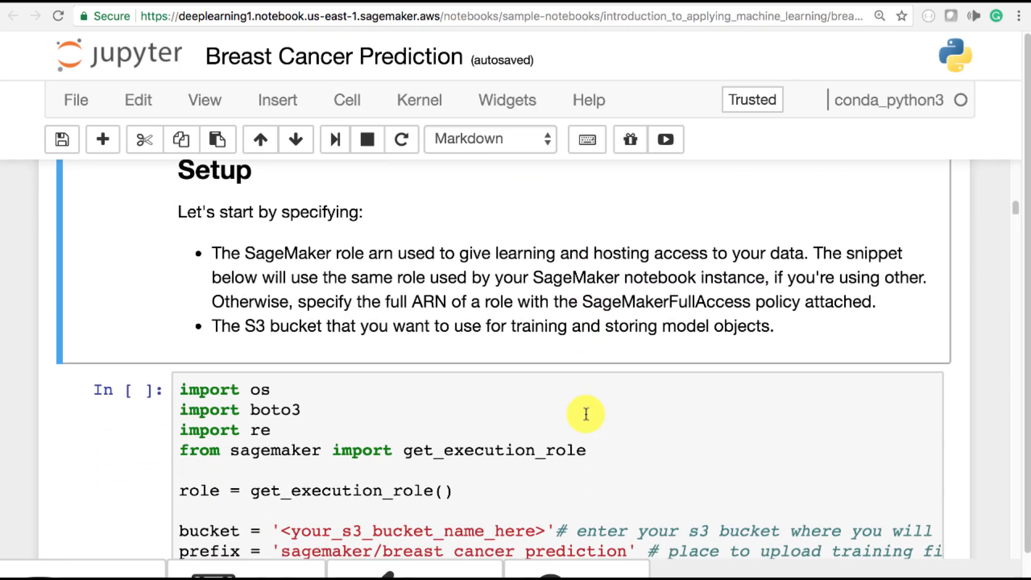
scroll(down, 3)
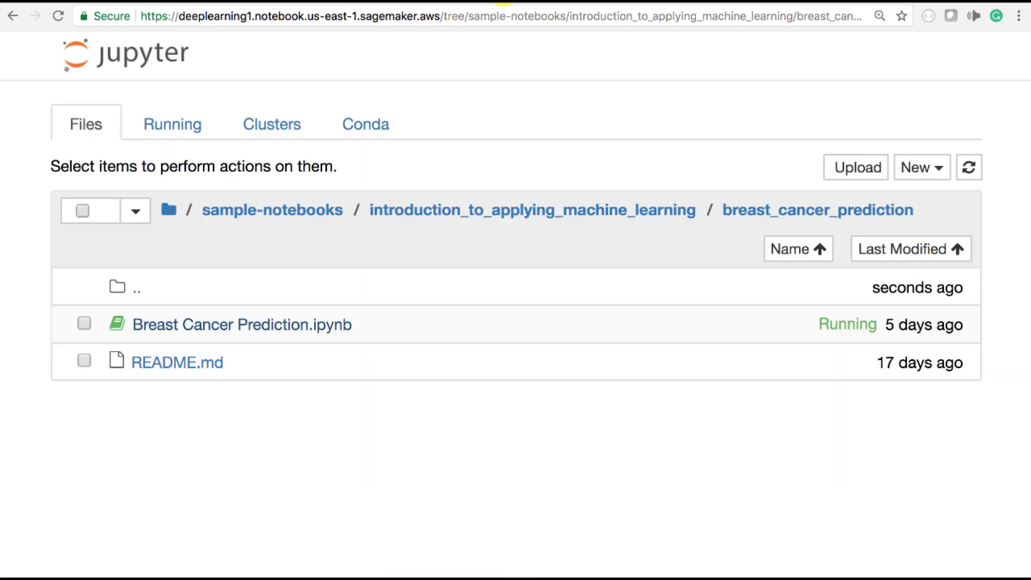
click(11, 15)
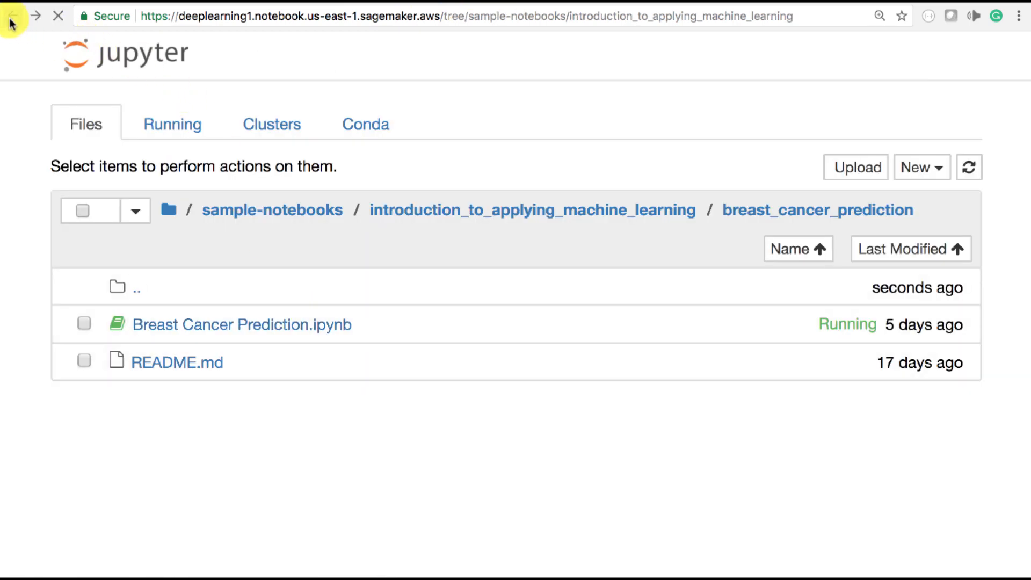
Step: Browse introduction_to_amazon_algorithms, then return to sample-notebooks and open sagemaker-python-sdk
click(12, 16)
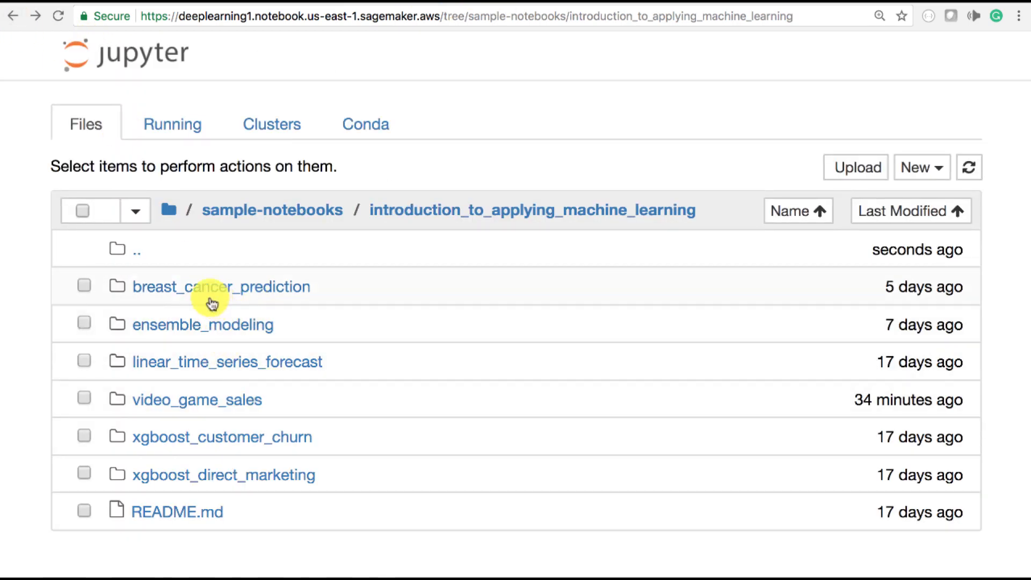
click(272, 210)
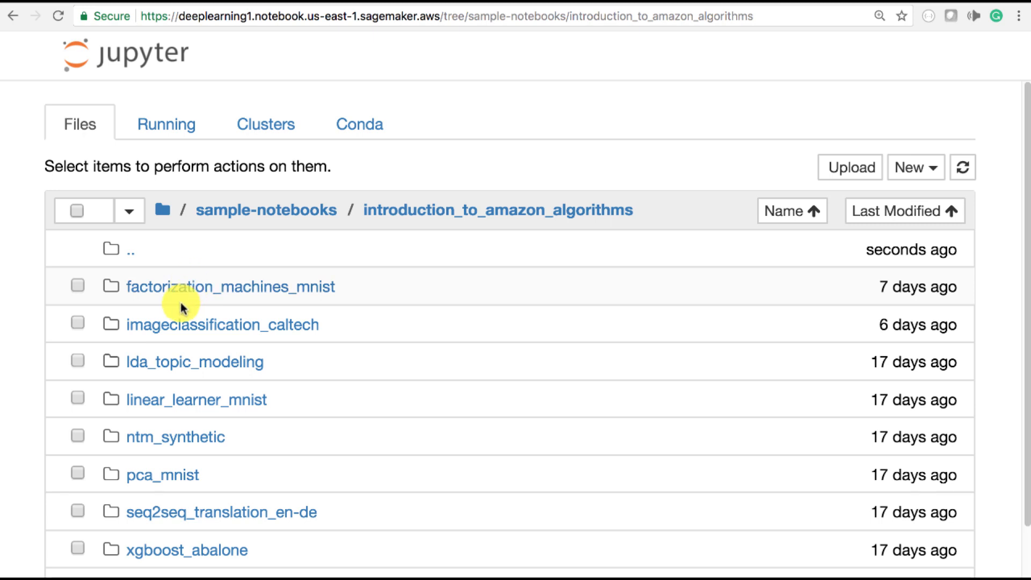
mouse_move(178, 328)
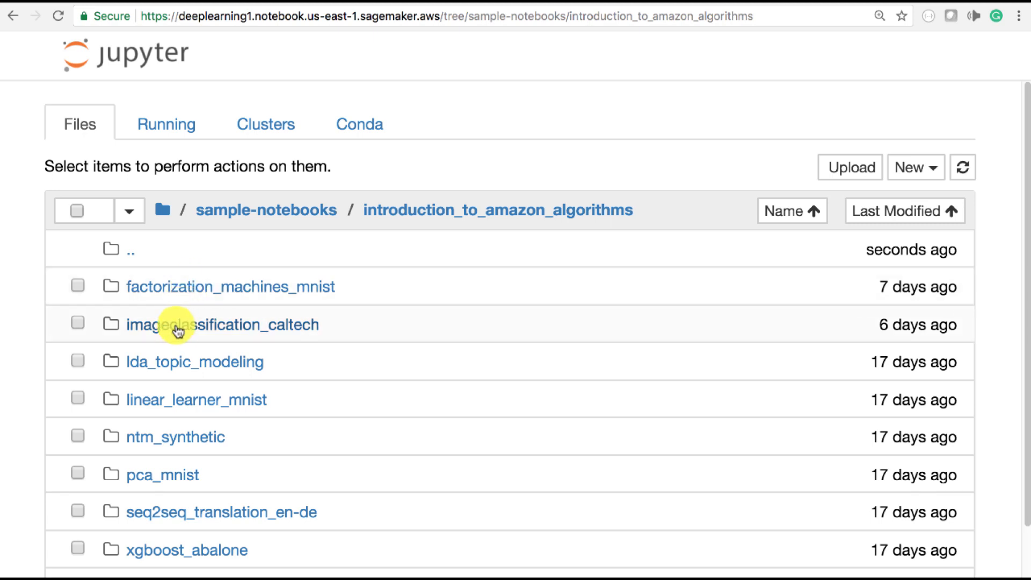
mouse_move(168, 405)
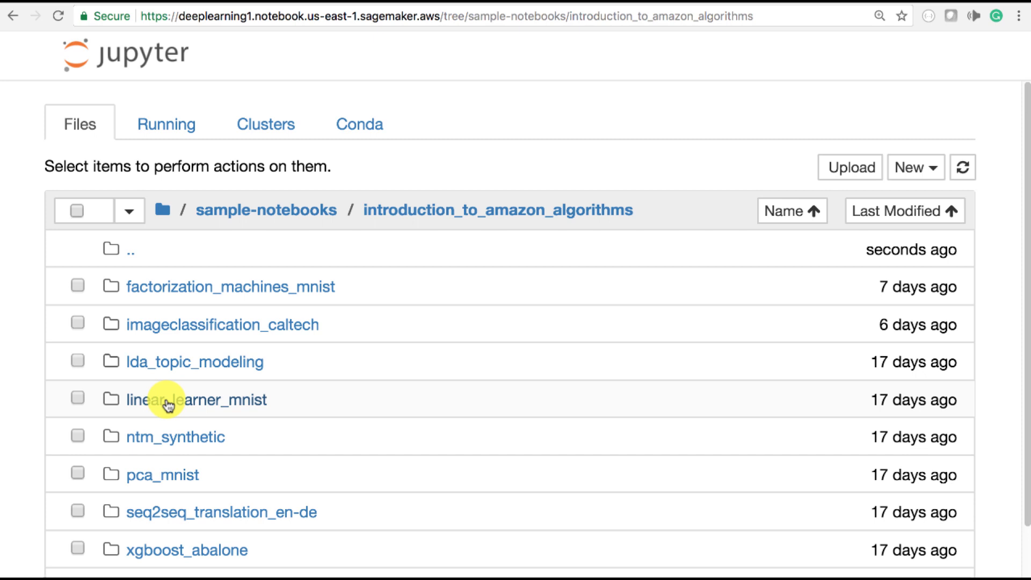
mouse_move(174, 424)
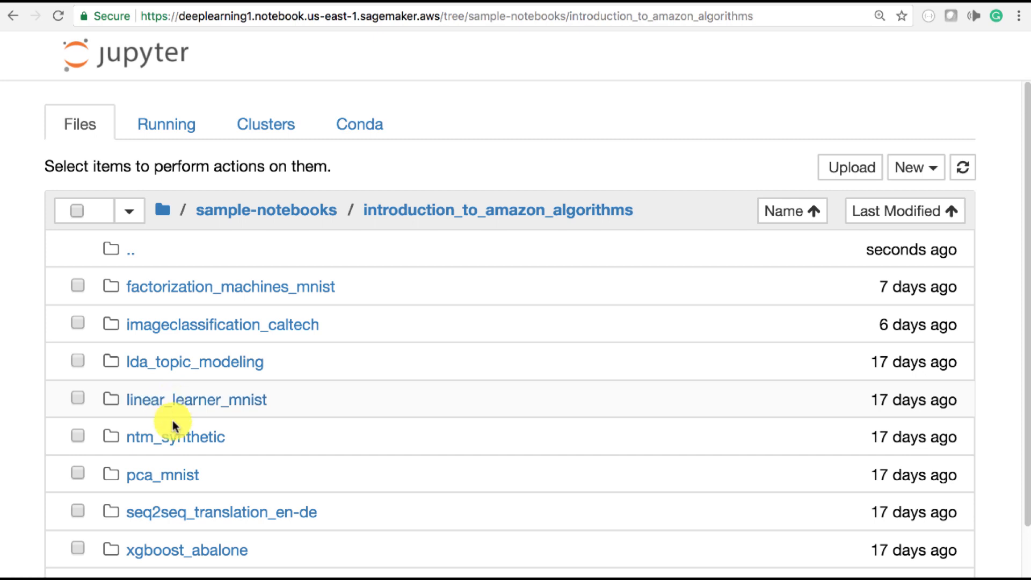
scroll(down, 3)
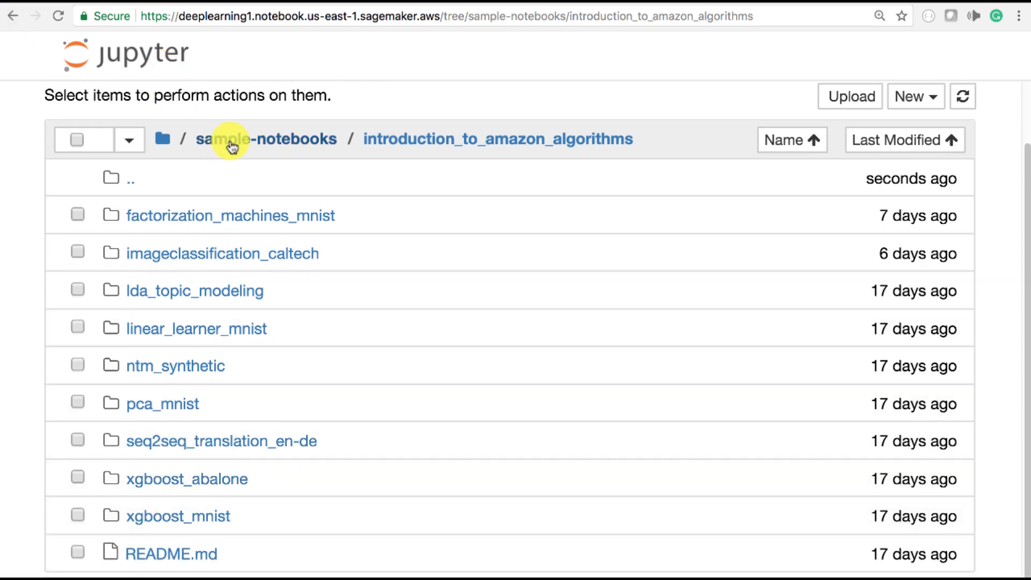
click(267, 139)
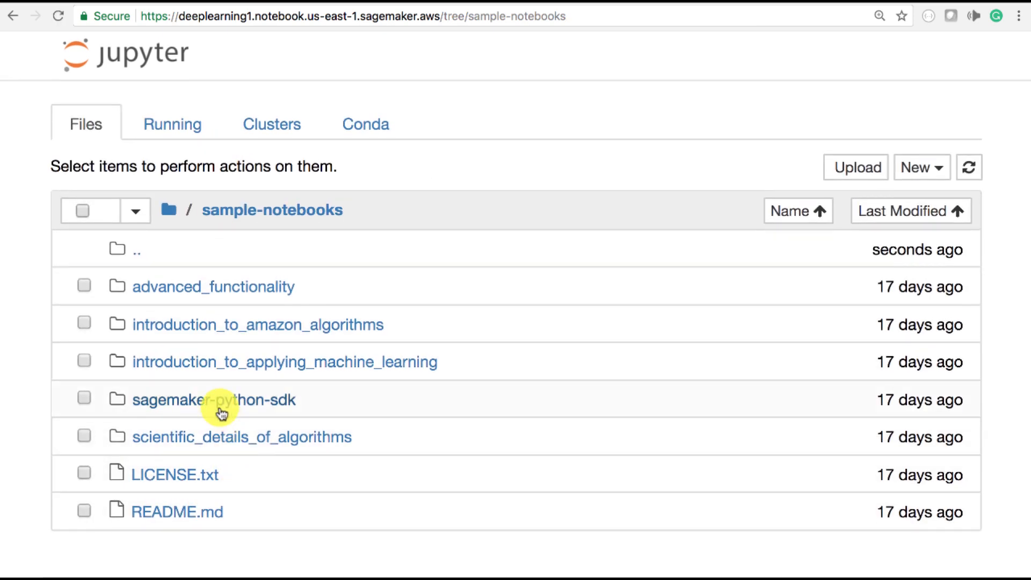
click(213, 399)
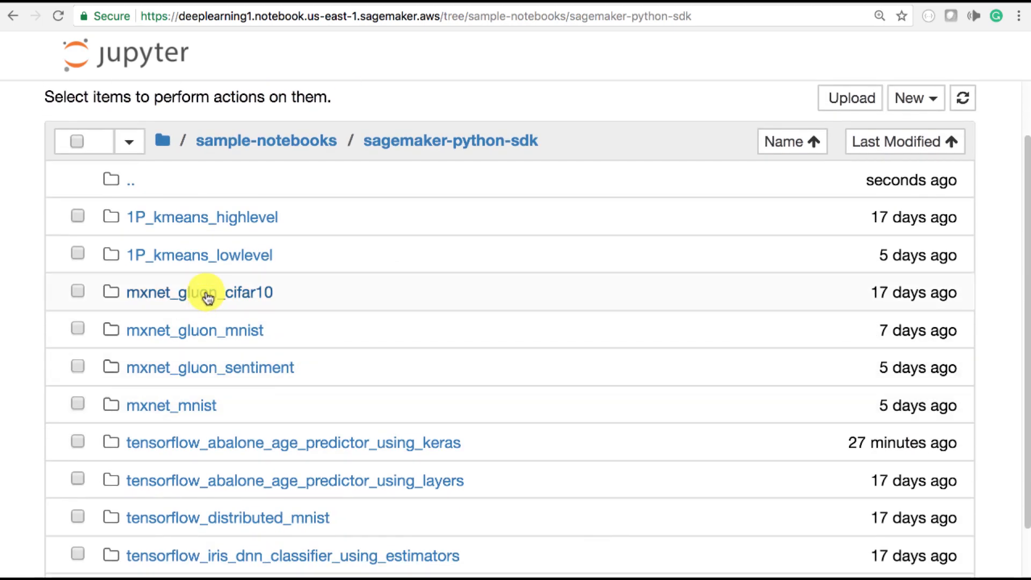
mouse_move(191, 368)
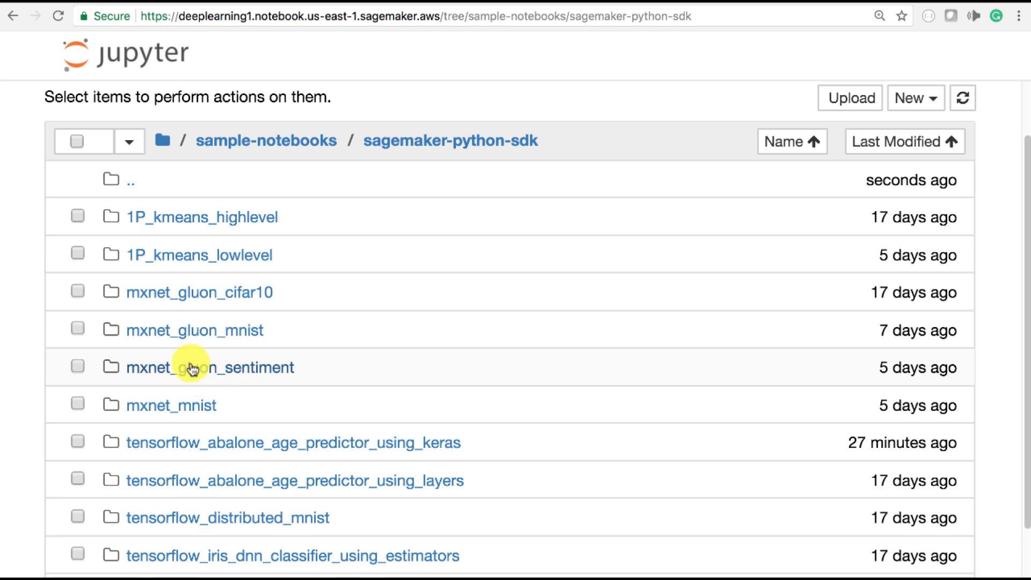
Step: Open the tensorflow_distributed_mnist notebook and scroll through its setup and MNIST download code
scroll(down, 3)
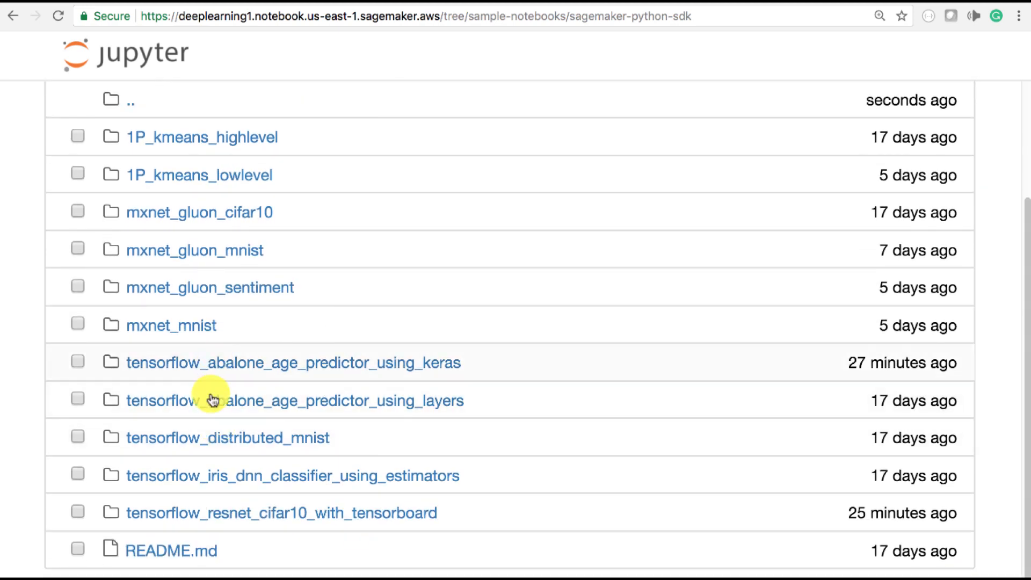
click(226, 437)
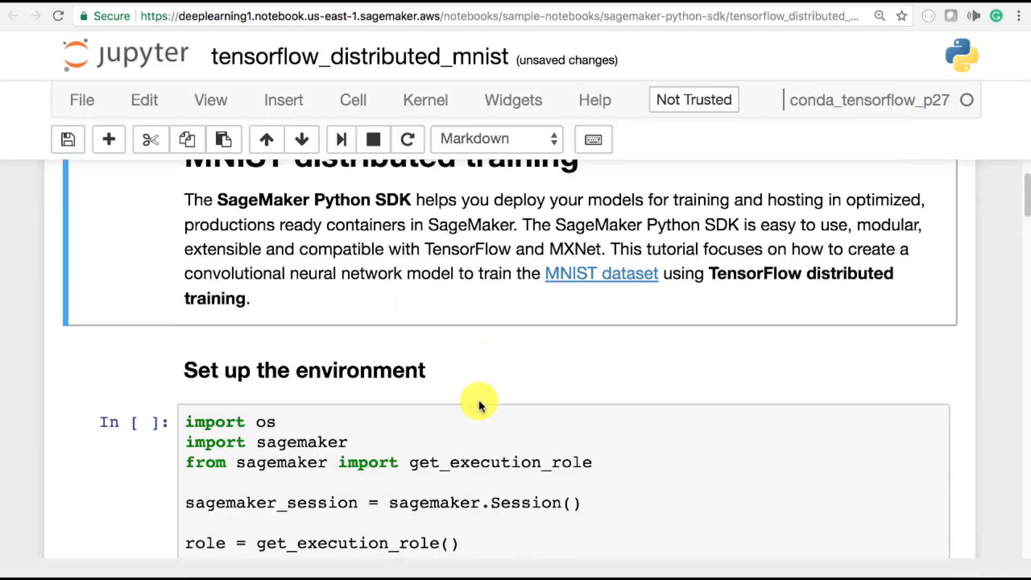
scroll(down, 3)
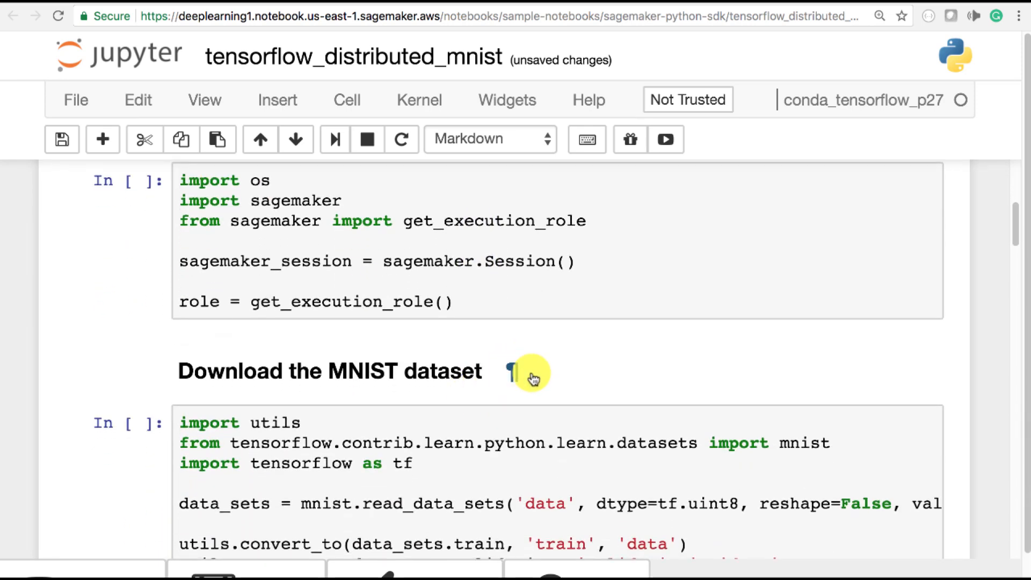
mouse_move(537, 287)
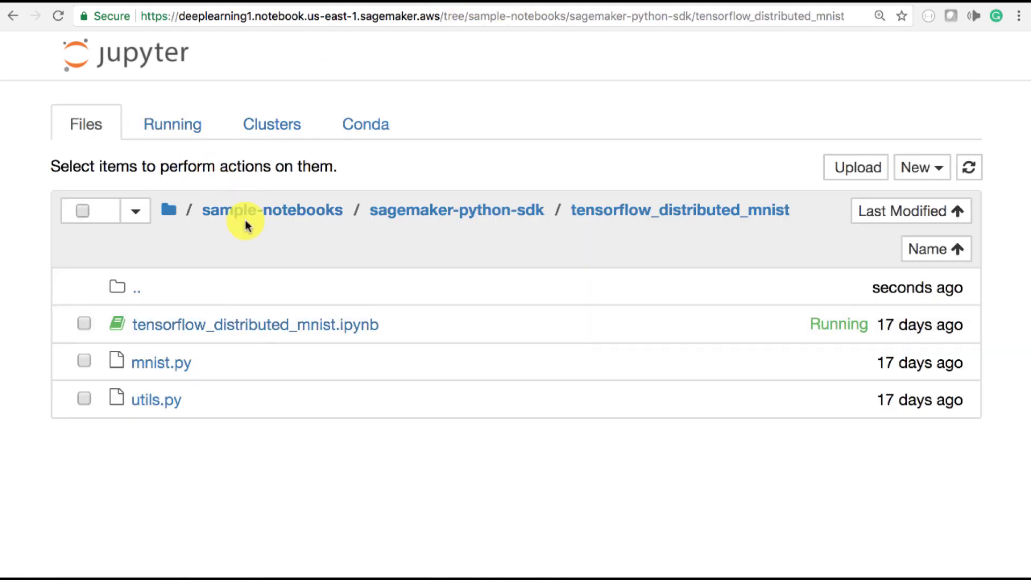
Step: Return to the machine learning listing and open the breast_cancer_prediction folder
click(272, 210)
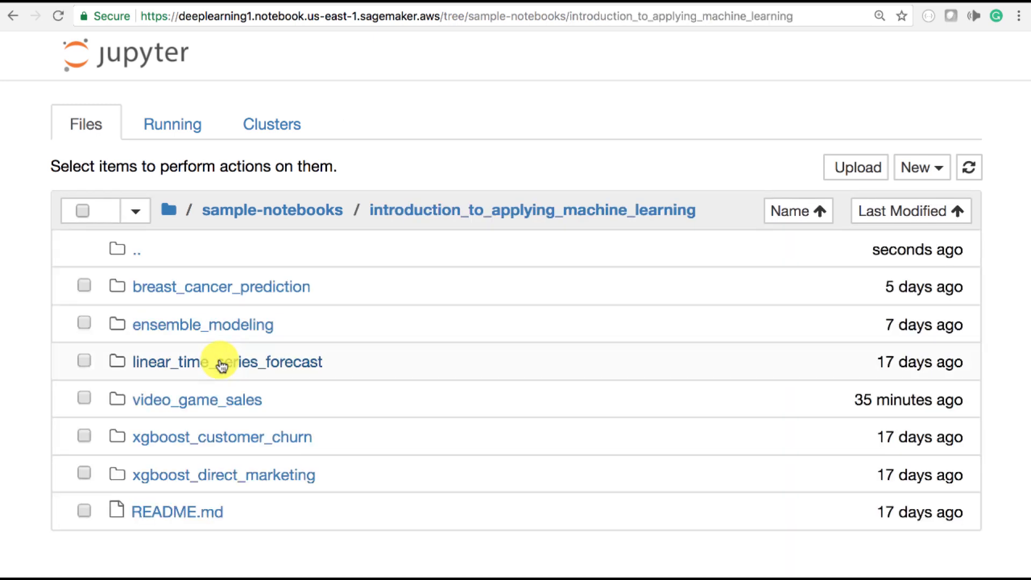
click(221, 286)
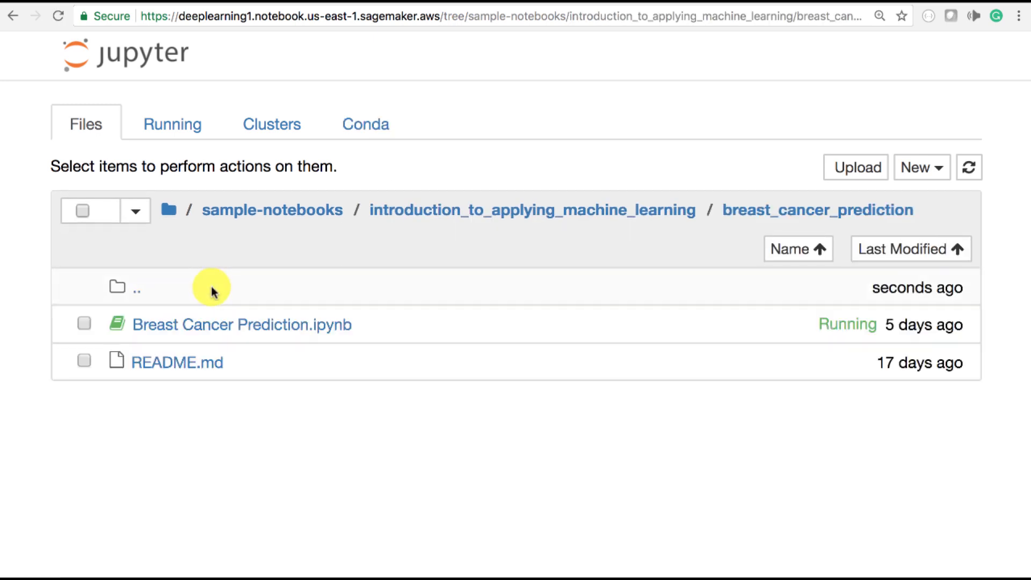
mouse_move(235, 328)
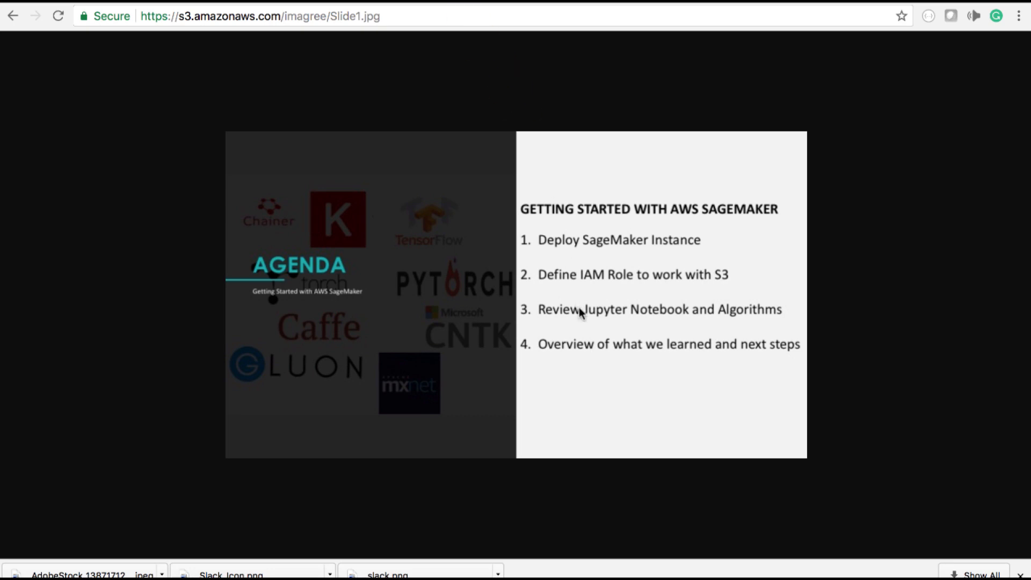
mouse_move(677, 346)
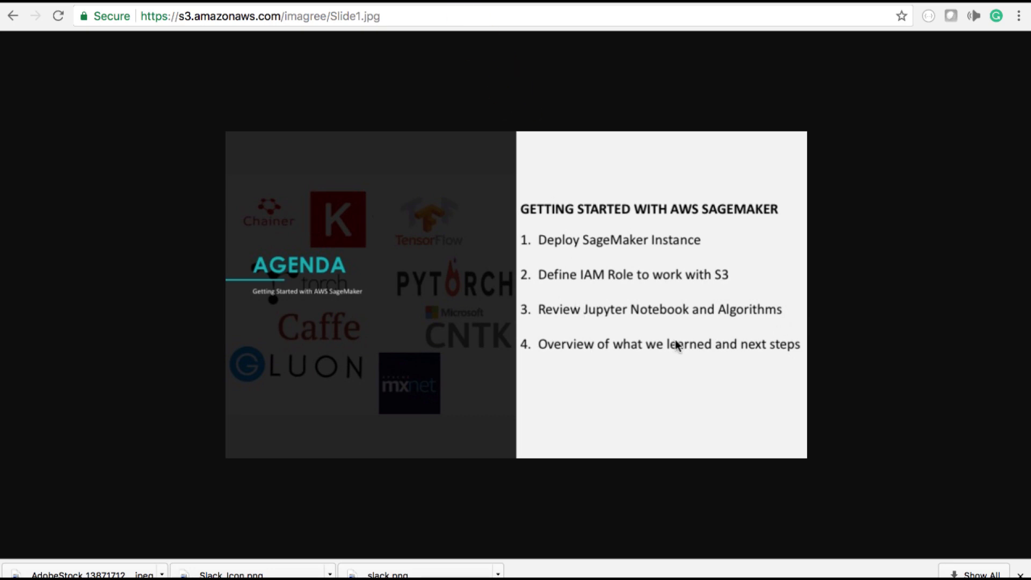
mouse_move(554, 211)
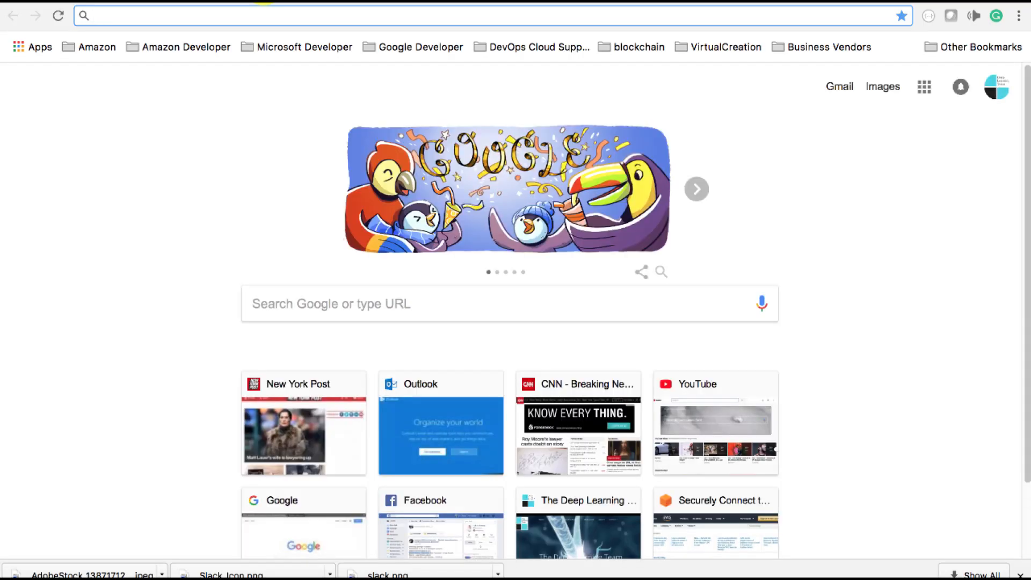
Step: Enter deeplearning.team in the new tab's address bar
text(deeplearning.team)
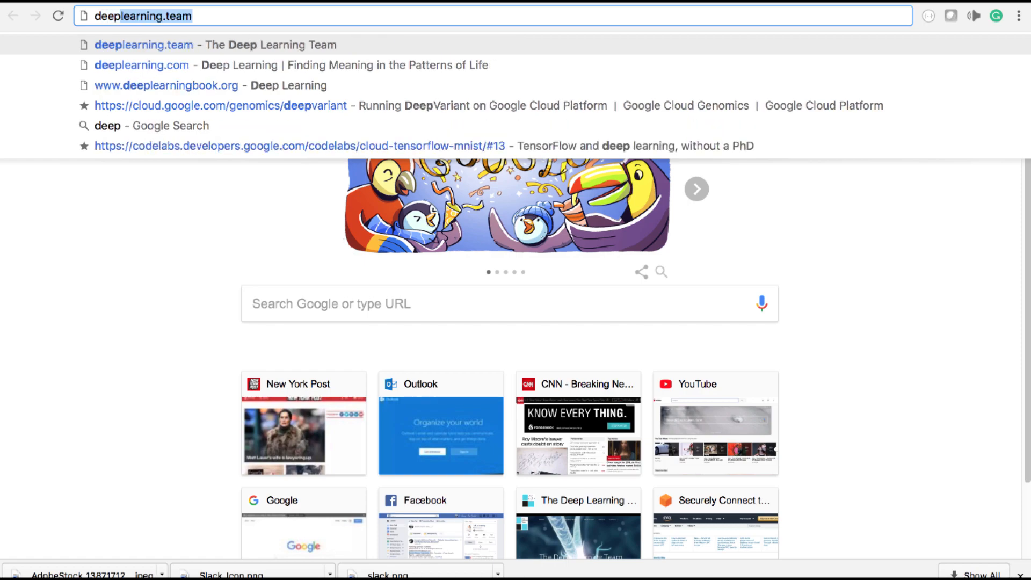